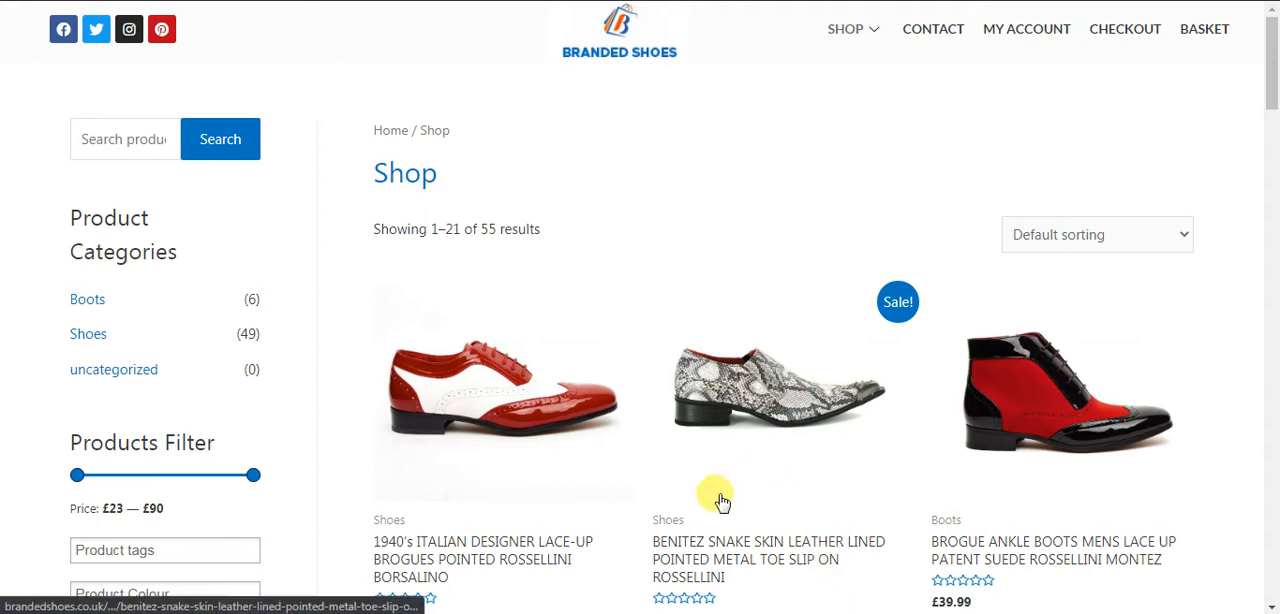
{"action": "mouse_move", "coordinate": [765, 454]}
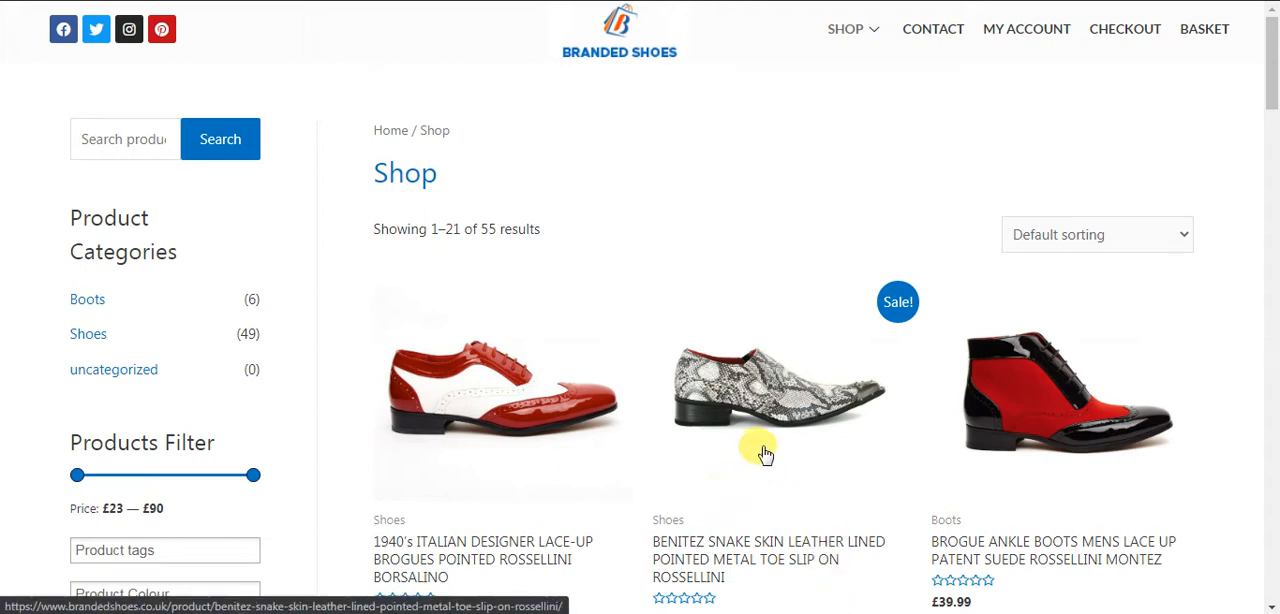
{"action": "mouse_move", "coordinate": [738, 383]}
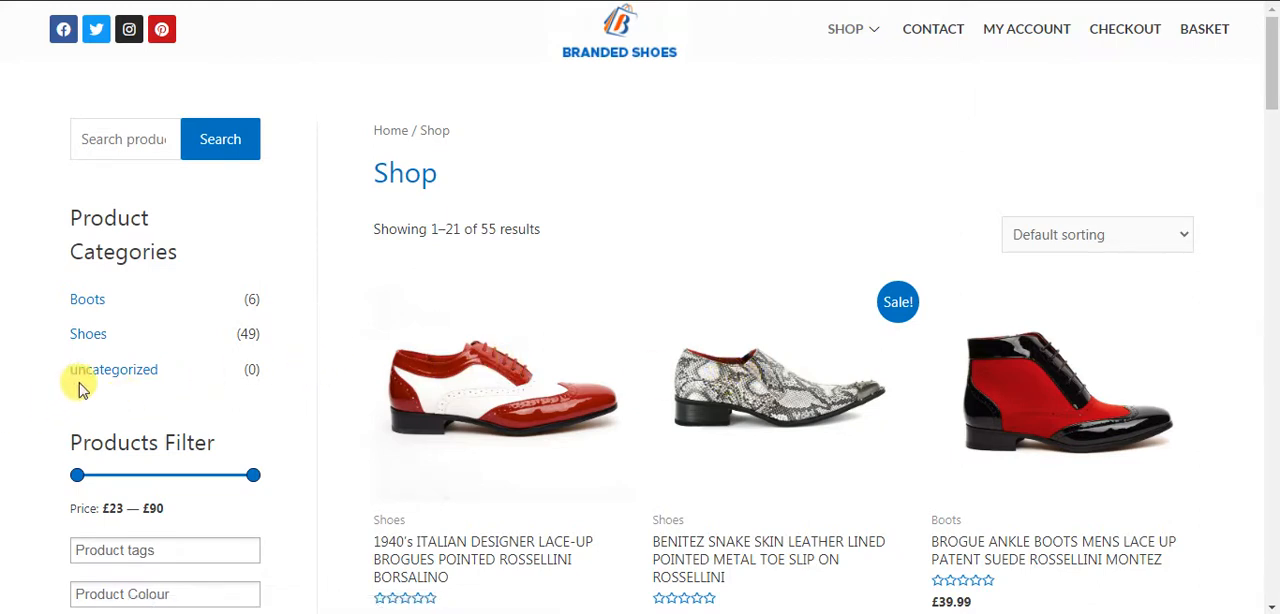
{"action": "mouse_move", "coordinate": [114, 369]}
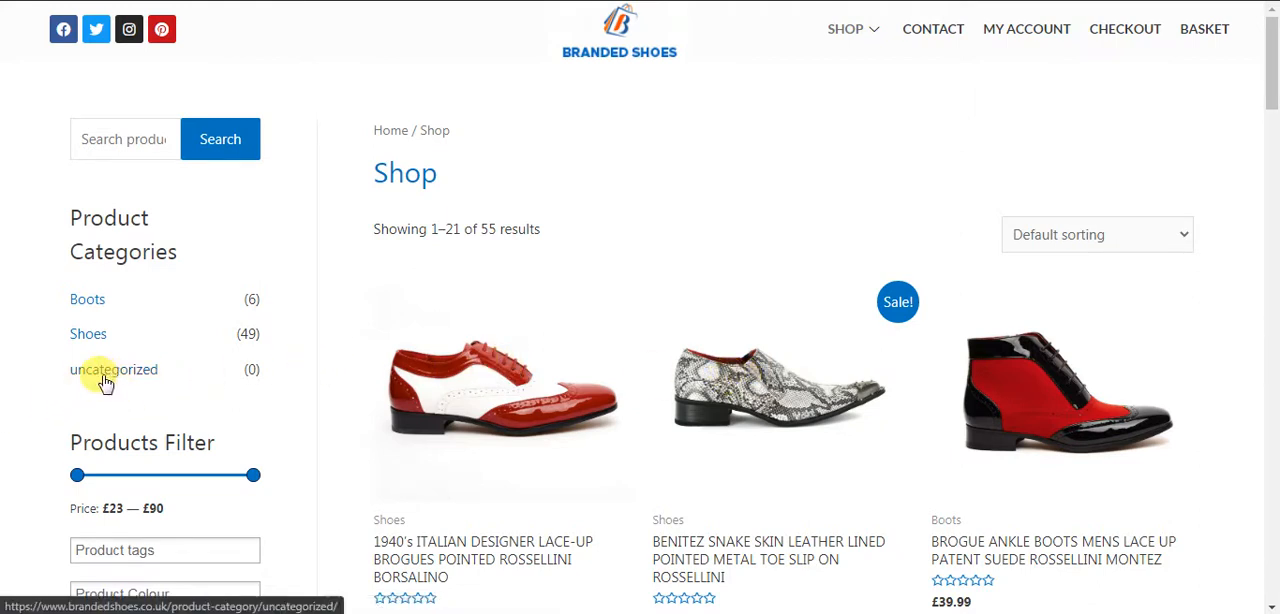
{"action": "mouse_move", "coordinate": [470, 362]}
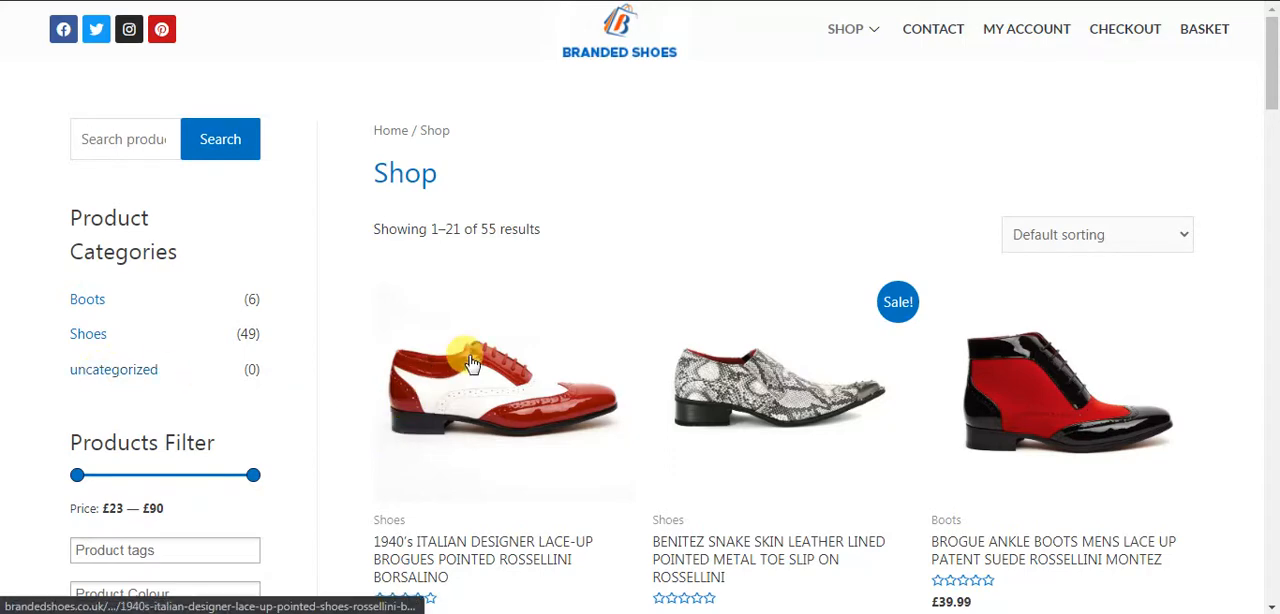
{"action": "mouse_move", "coordinate": [113, 369]}
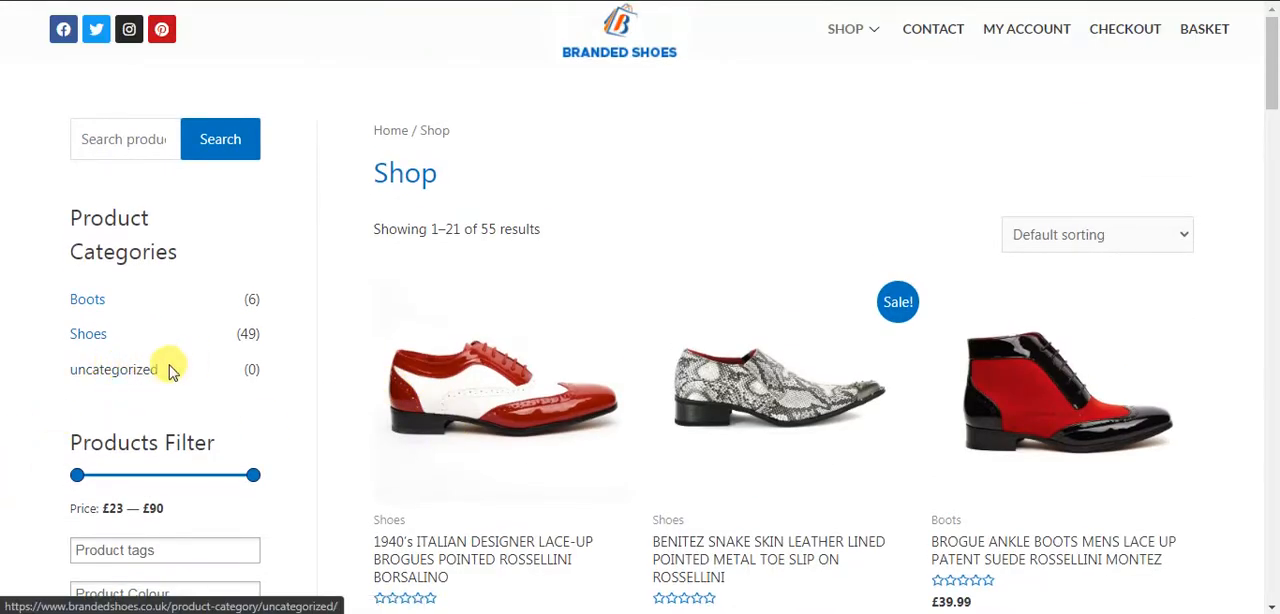
{"action": "mouse_move", "coordinate": [148, 380]}
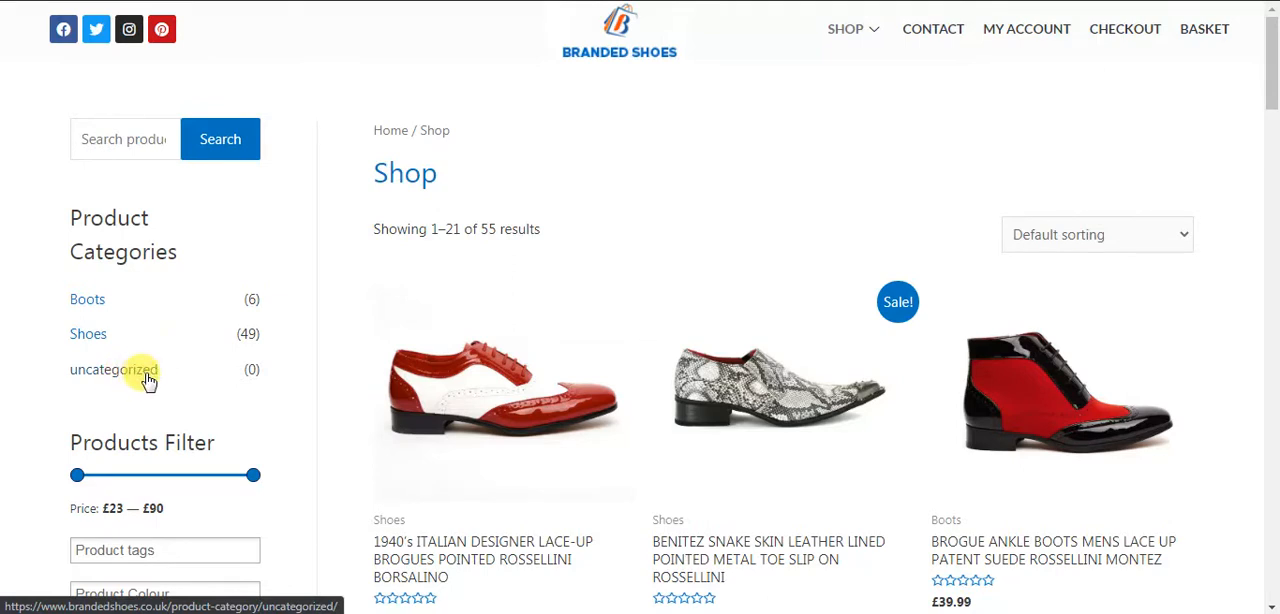
{"action": "mouse_move", "coordinate": [175, 369]}
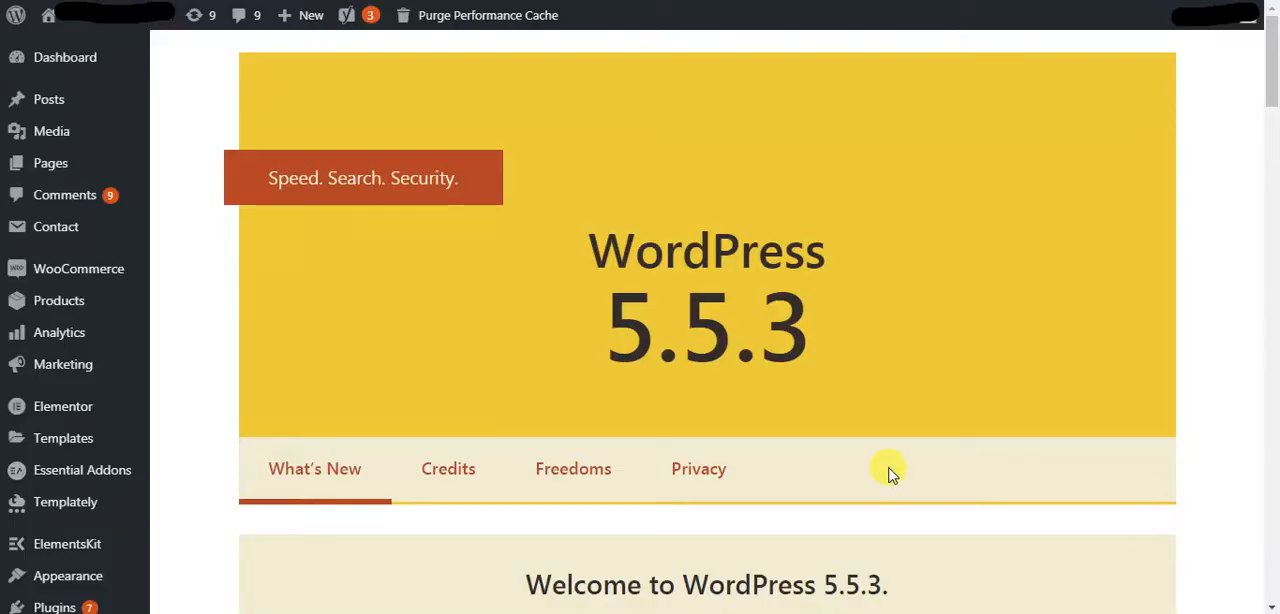
{"action": "mouse_move", "coordinate": [472, 295]}
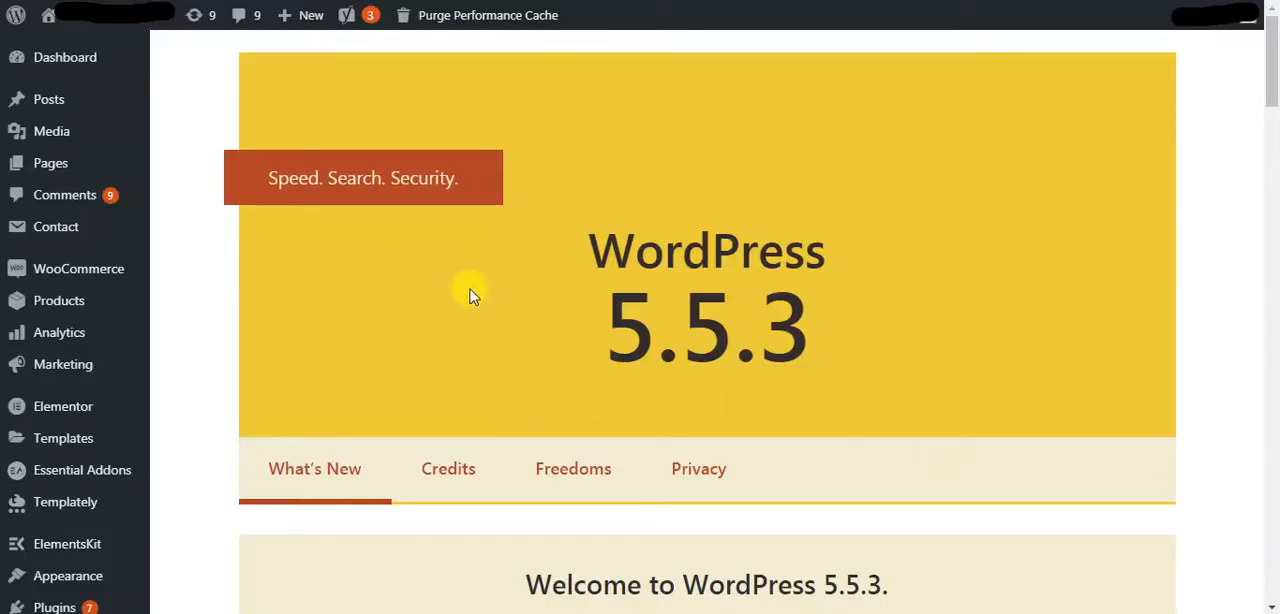
{"action": "mouse_move", "coordinate": [478, 343]}
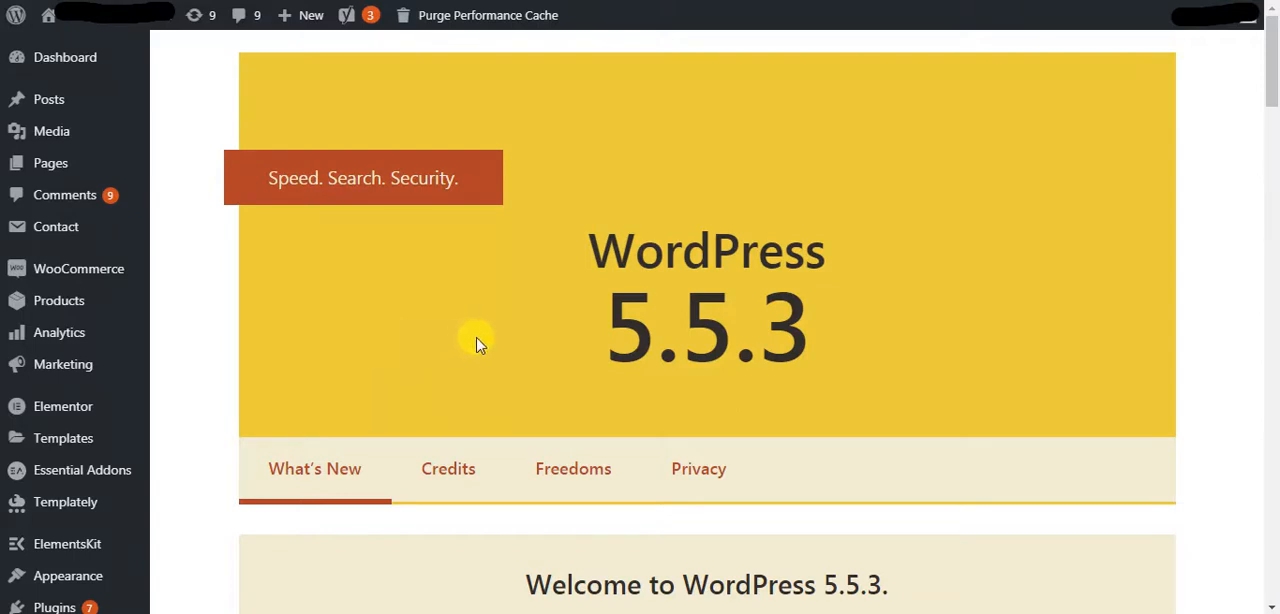
{"action": "mouse_move", "coordinate": [315, 300]}
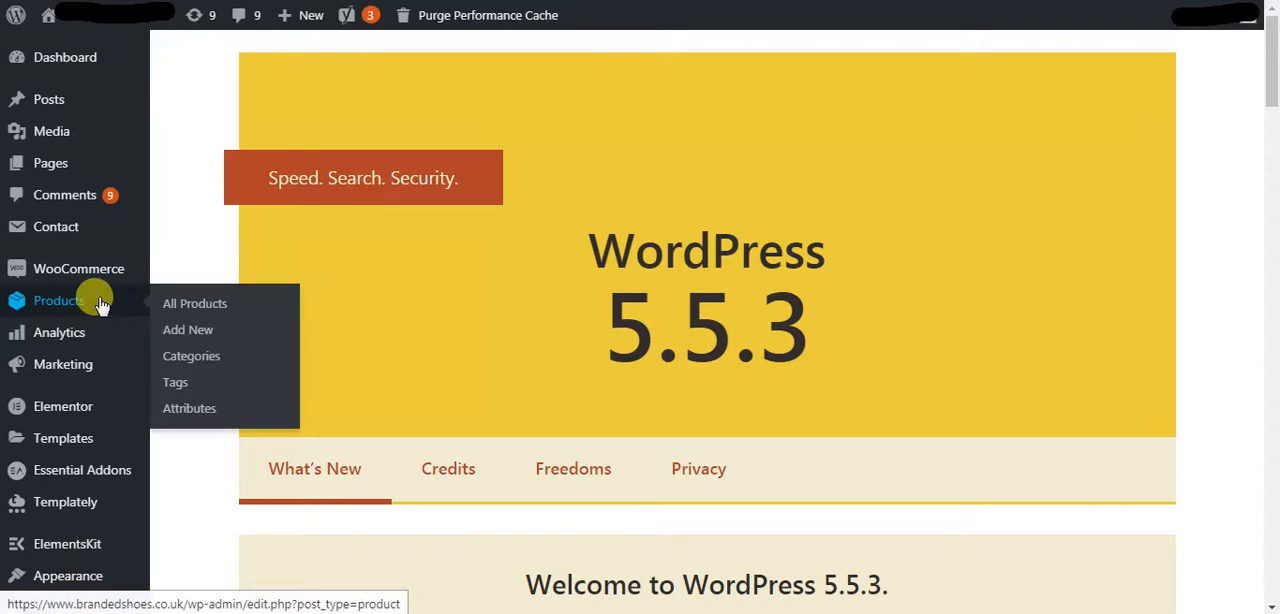
{"action": "mouse_move", "coordinate": [191, 356]}
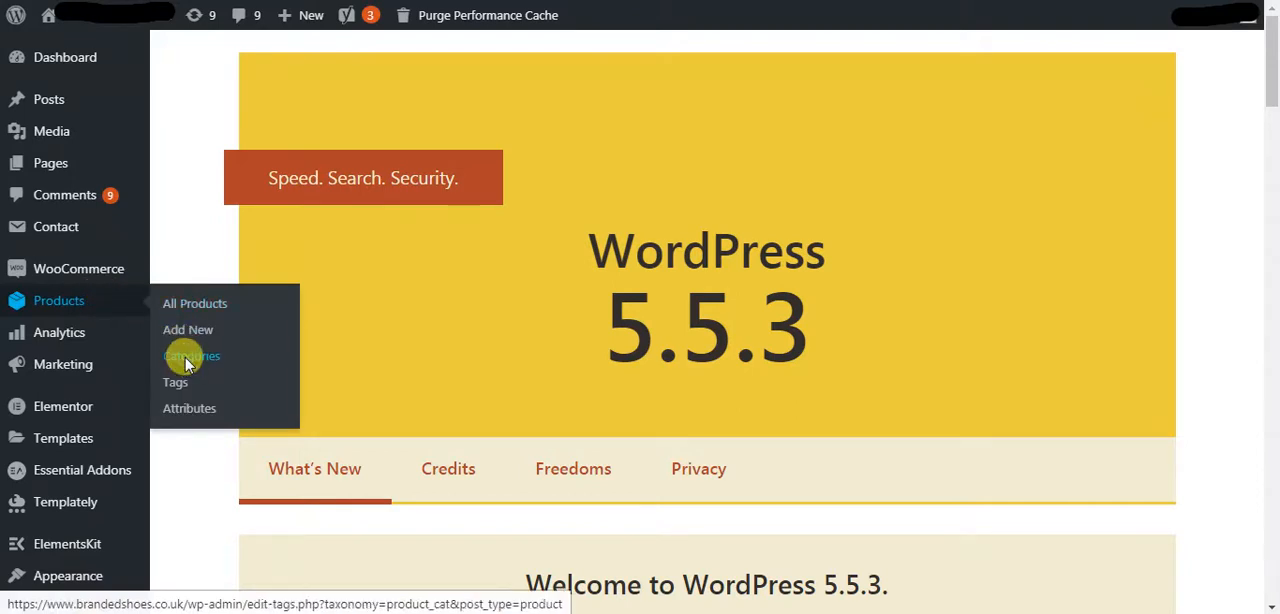
{"action": "mouse_move", "coordinate": [1068, 437]}
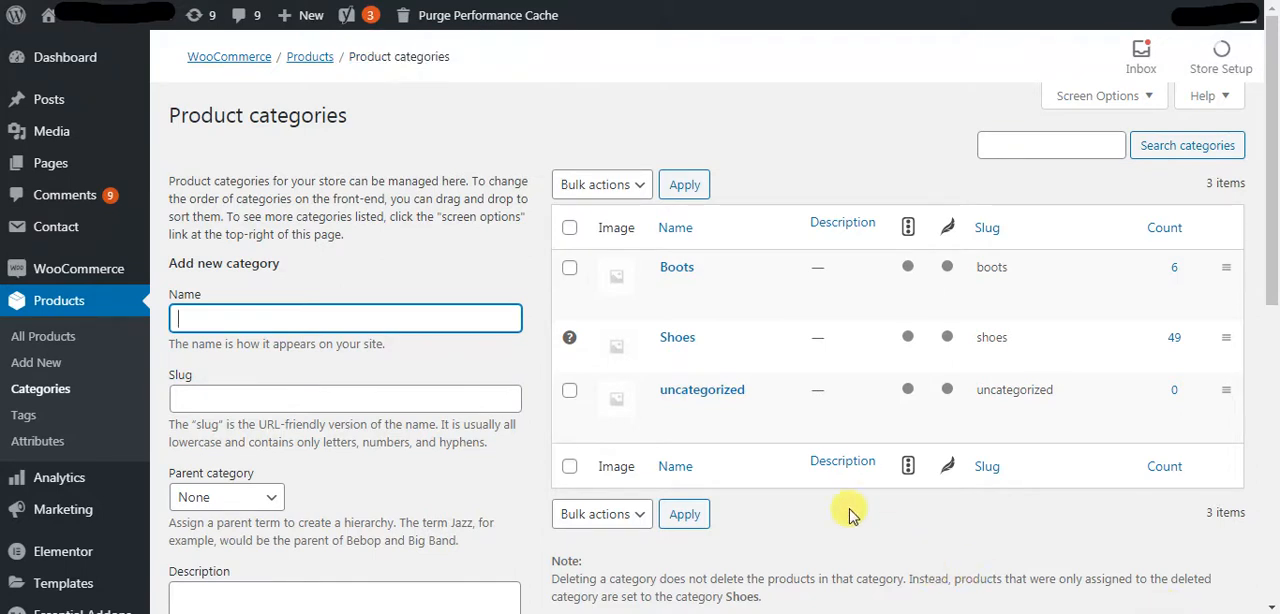
{"action": "mouse_move", "coordinate": [702, 389]}
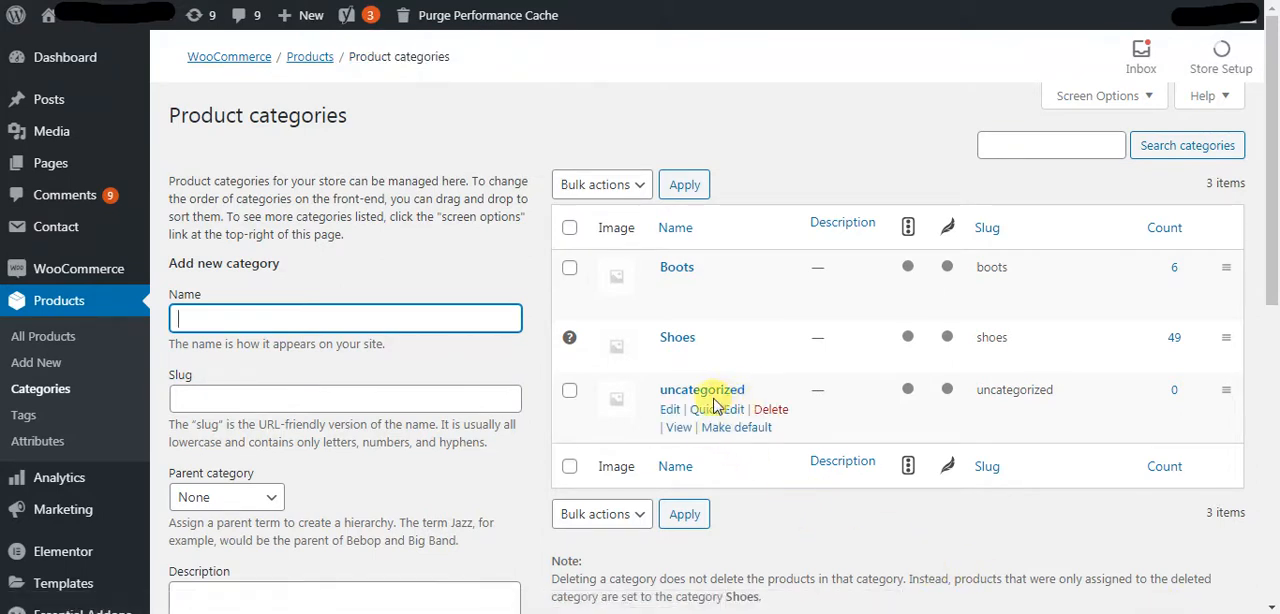
{"action": "mouse_move", "coordinate": [815, 555]}
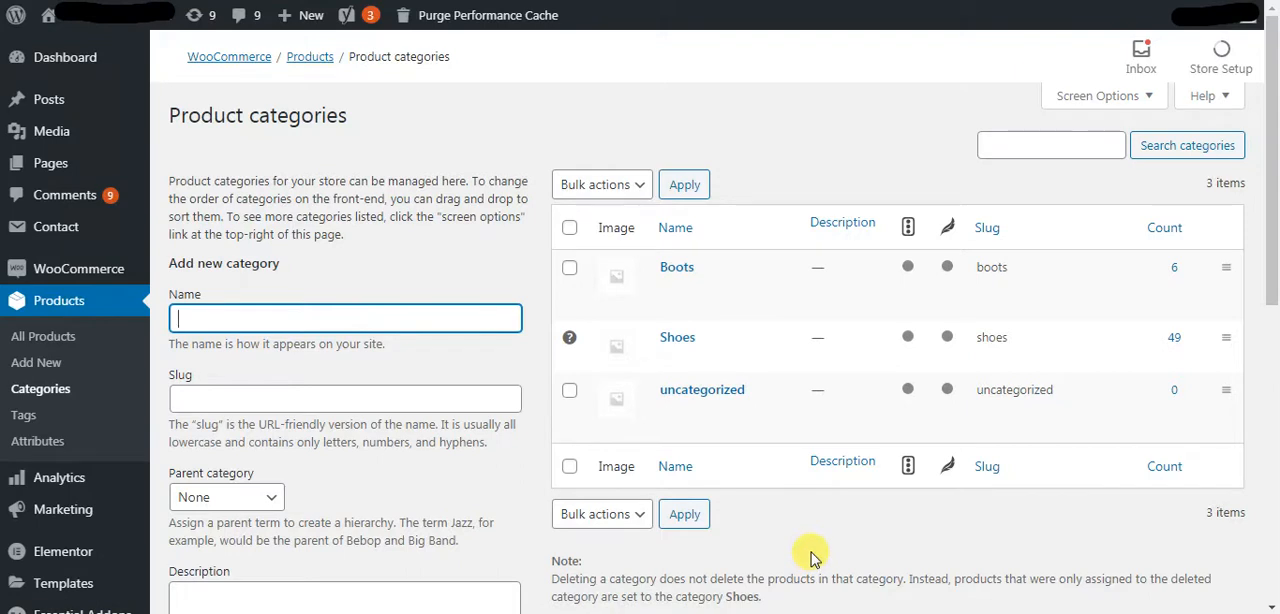
{"action": "mouse_move", "coordinate": [815, 140]}
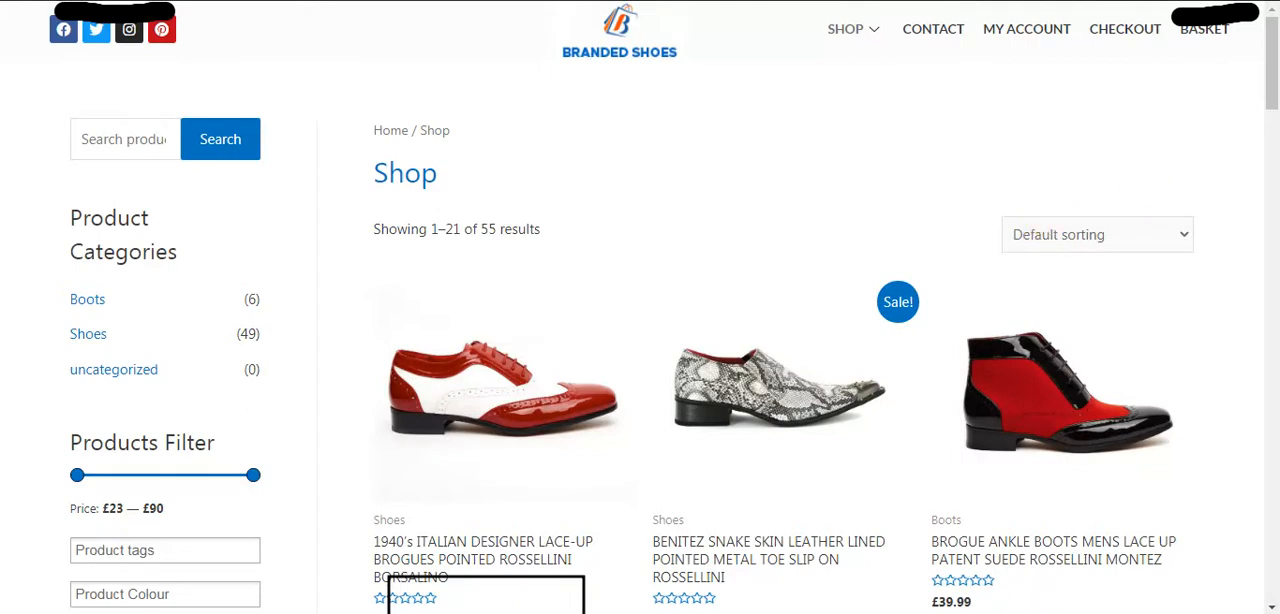
{"action": "mouse_move", "coordinate": [835, 248]}
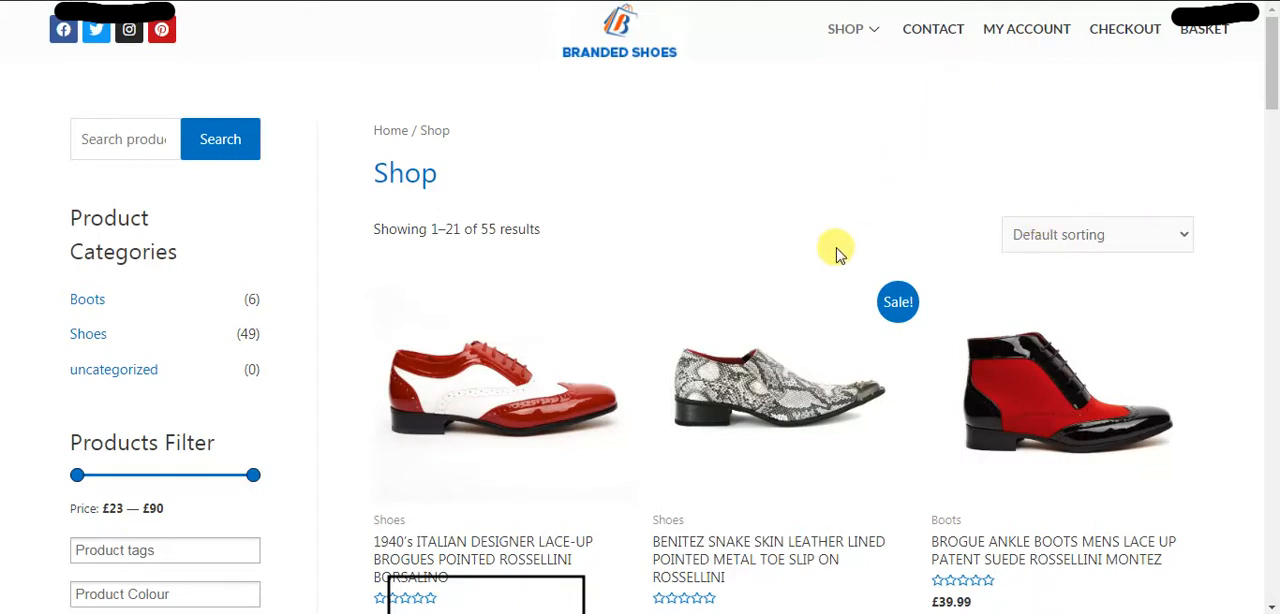
{"action": "mouse_move", "coordinate": [114, 369]}
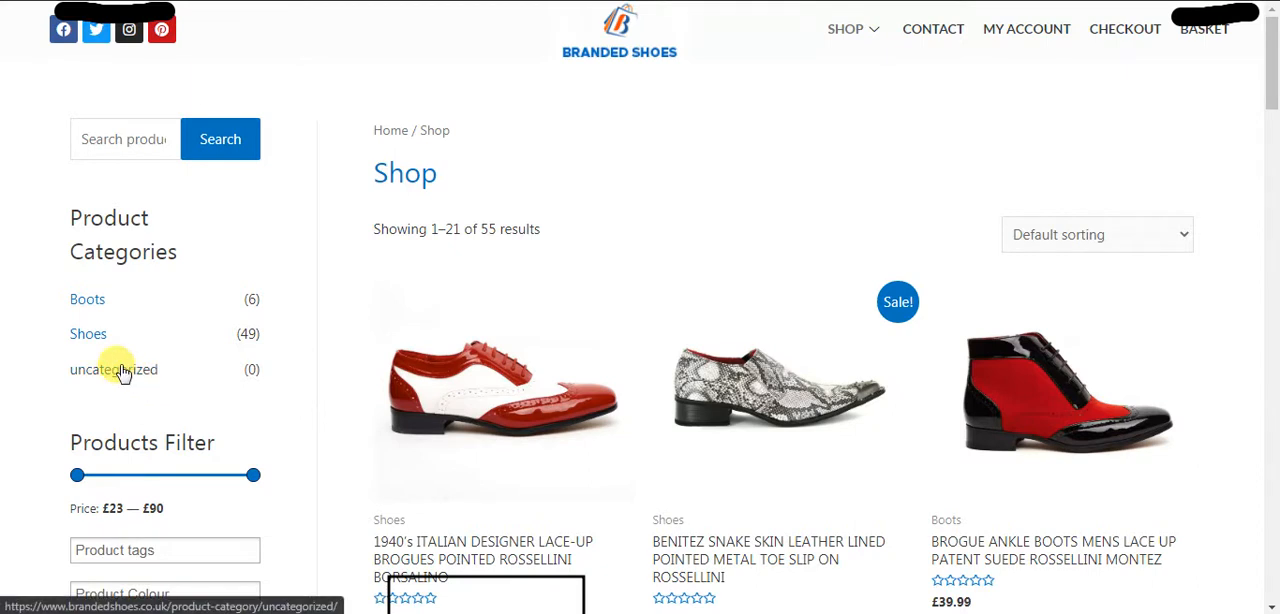
Step: Right-click the uncategorized (0) link in the shop sidebar's category list to bring up its menu
{"action": "right_click", "coordinate": [113, 369]}
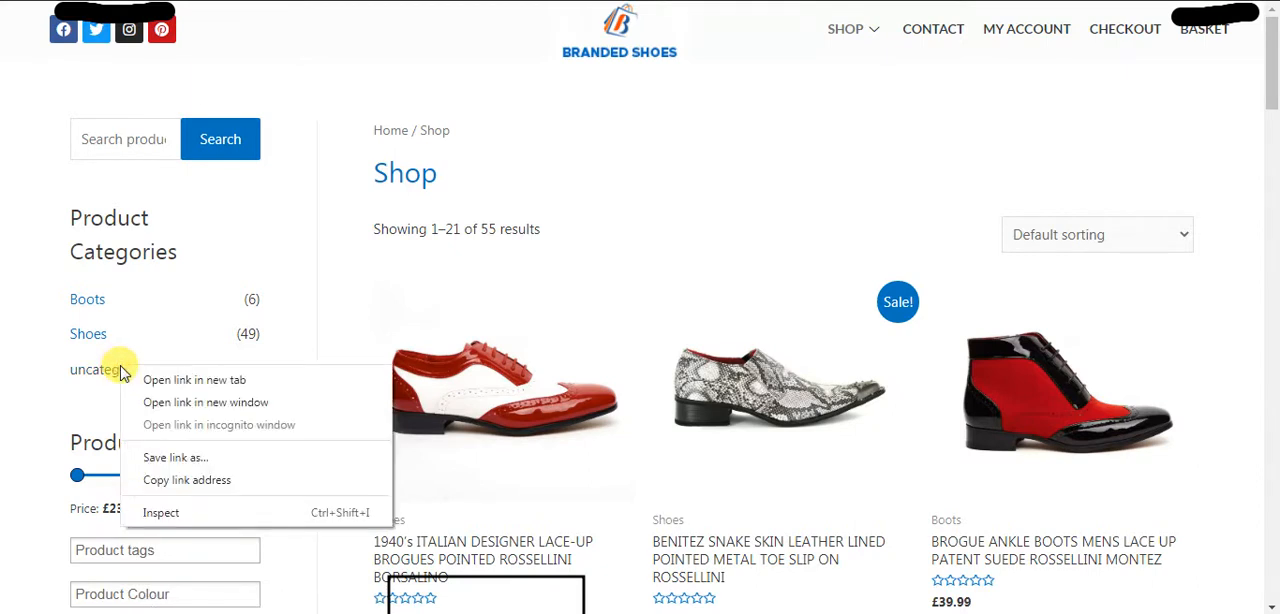
{"action": "mouse_move", "coordinate": [161, 512]}
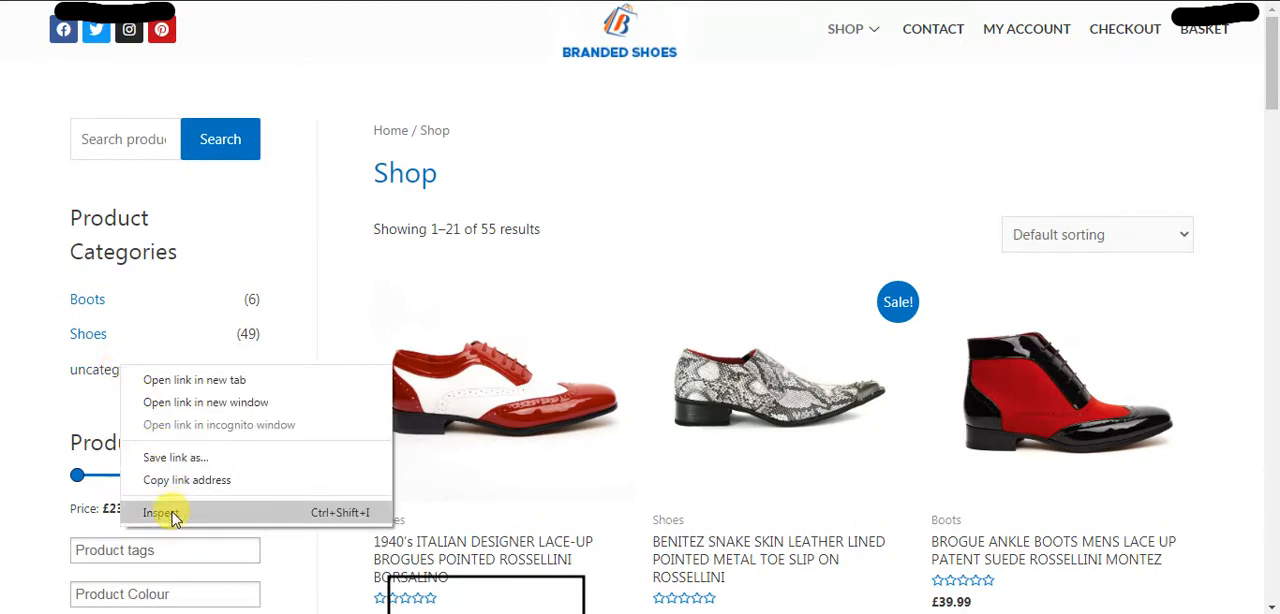
Step: Inspect the uncategorized link, dock DevTools at the bottom, and select its cat-item-110 list item
{"action": "left_click", "coordinate": [160, 512]}
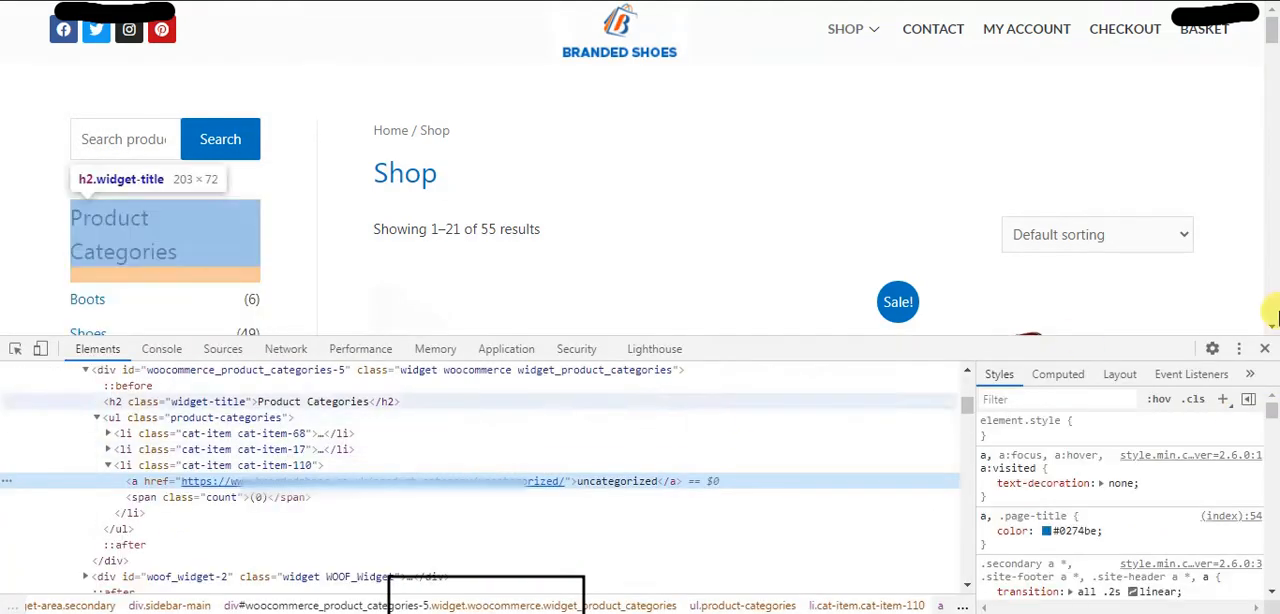
{"action": "left_click", "coordinate": [1239, 348]}
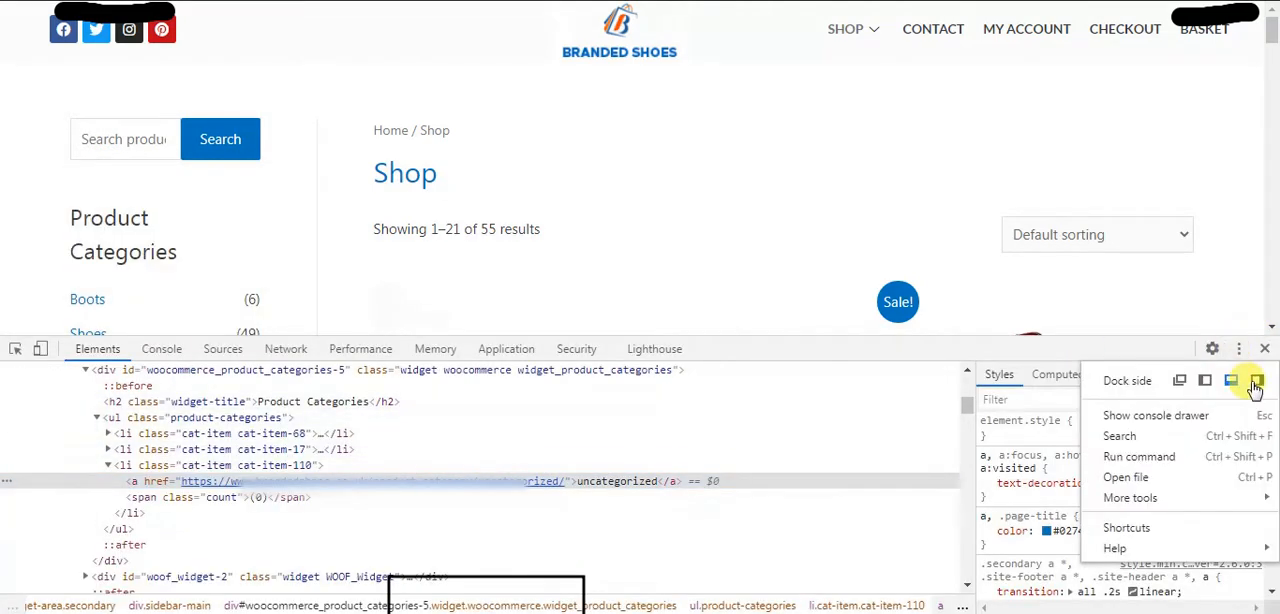
{"action": "left_click", "coordinate": [1254, 380]}
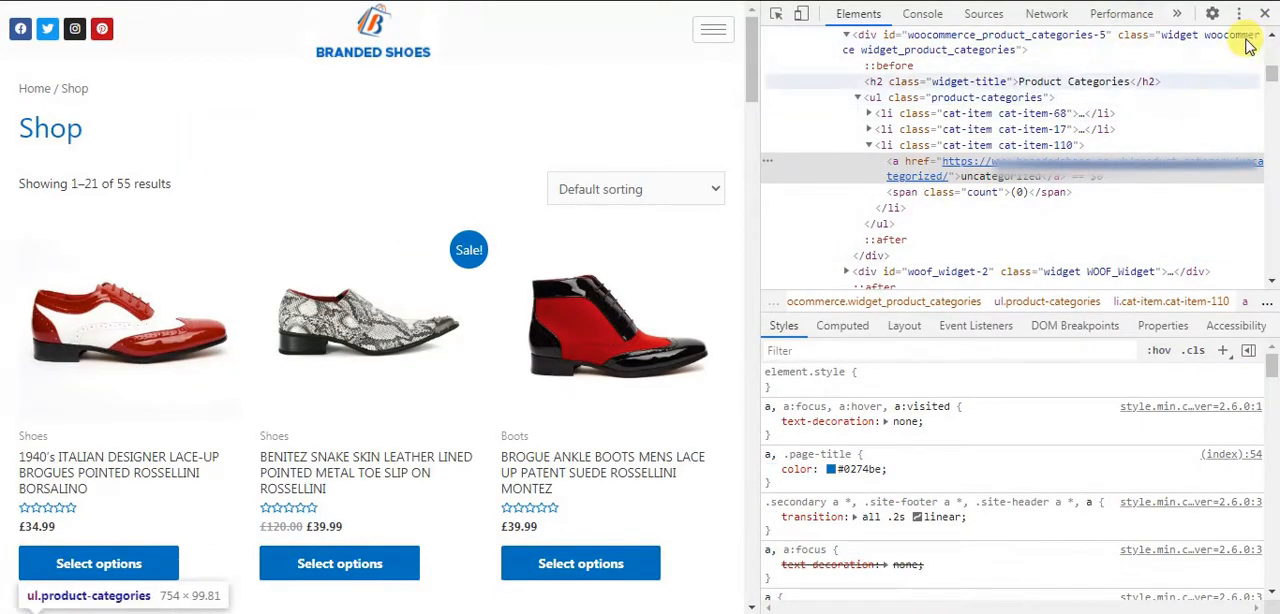
{"action": "mouse_move", "coordinate": [1239, 13]}
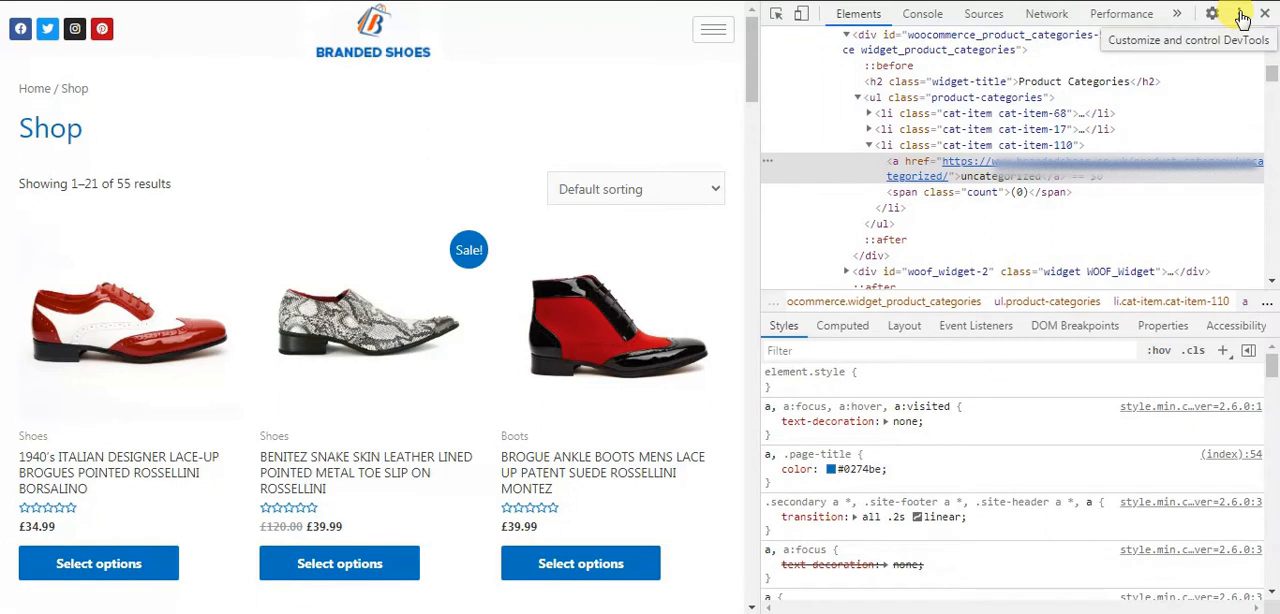
{"action": "left_click", "coordinate": [1238, 13]}
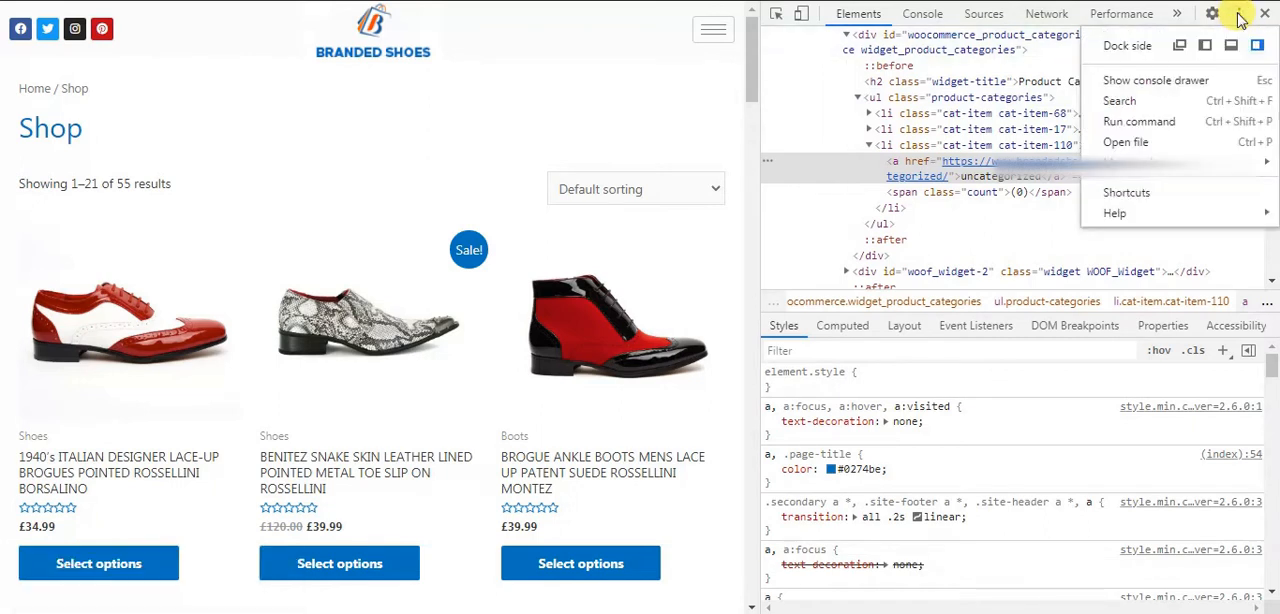
{"action": "mouse_move", "coordinate": [1230, 45]}
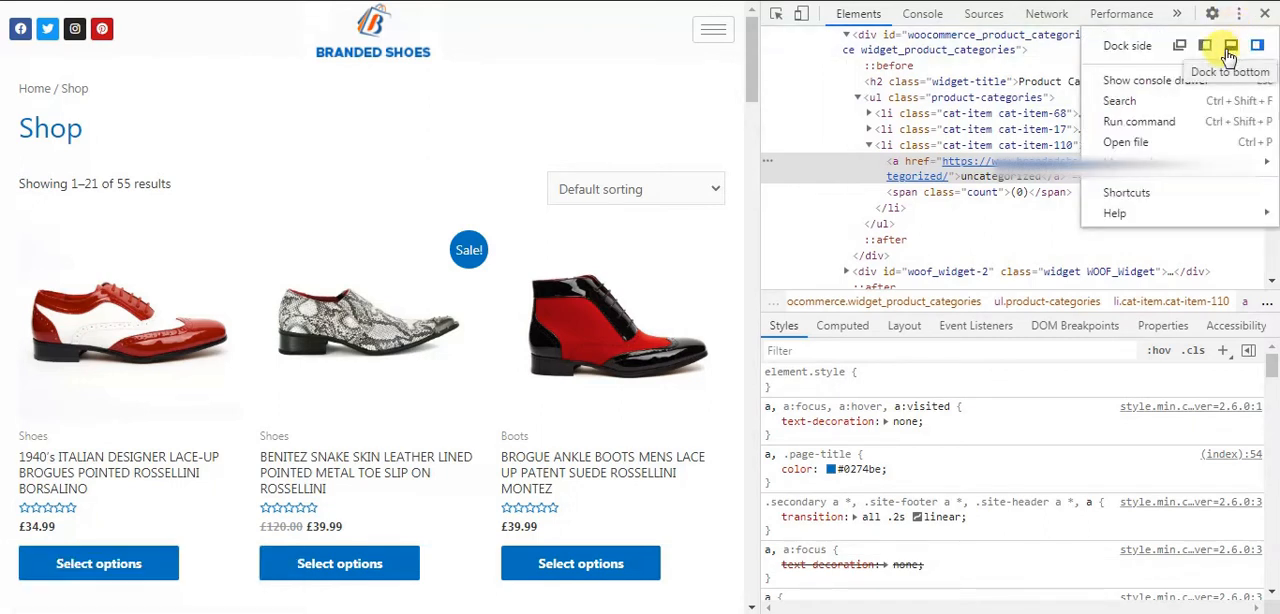
{"action": "left_click", "coordinate": [1229, 45]}
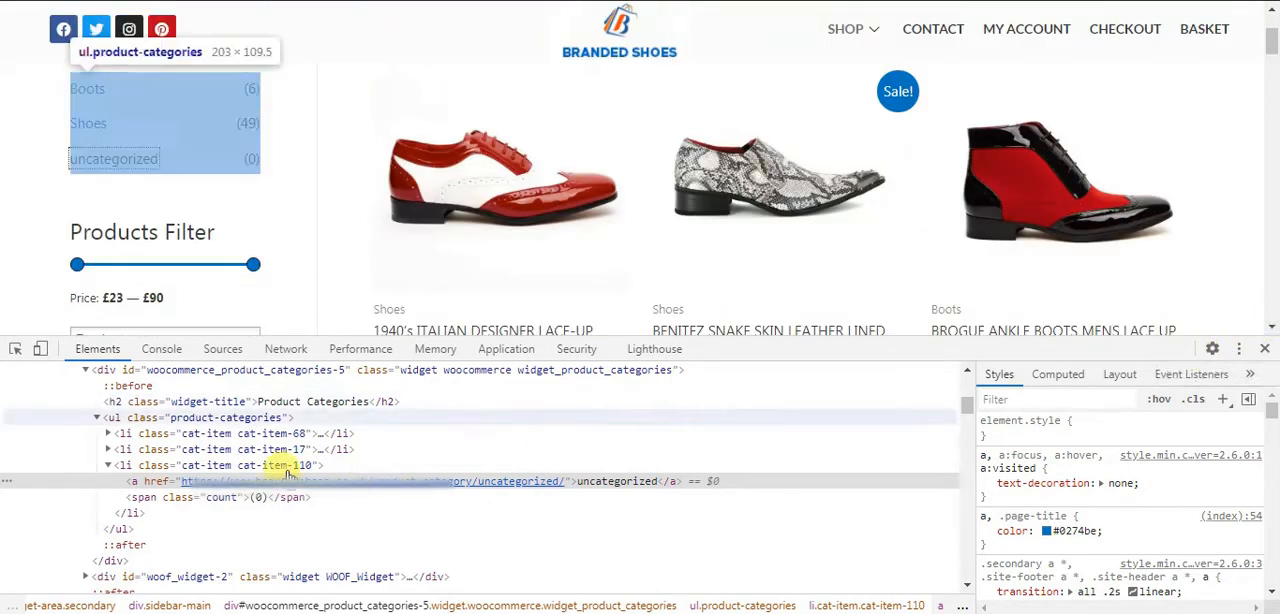
{"action": "mouse_move", "coordinate": [105, 160]}
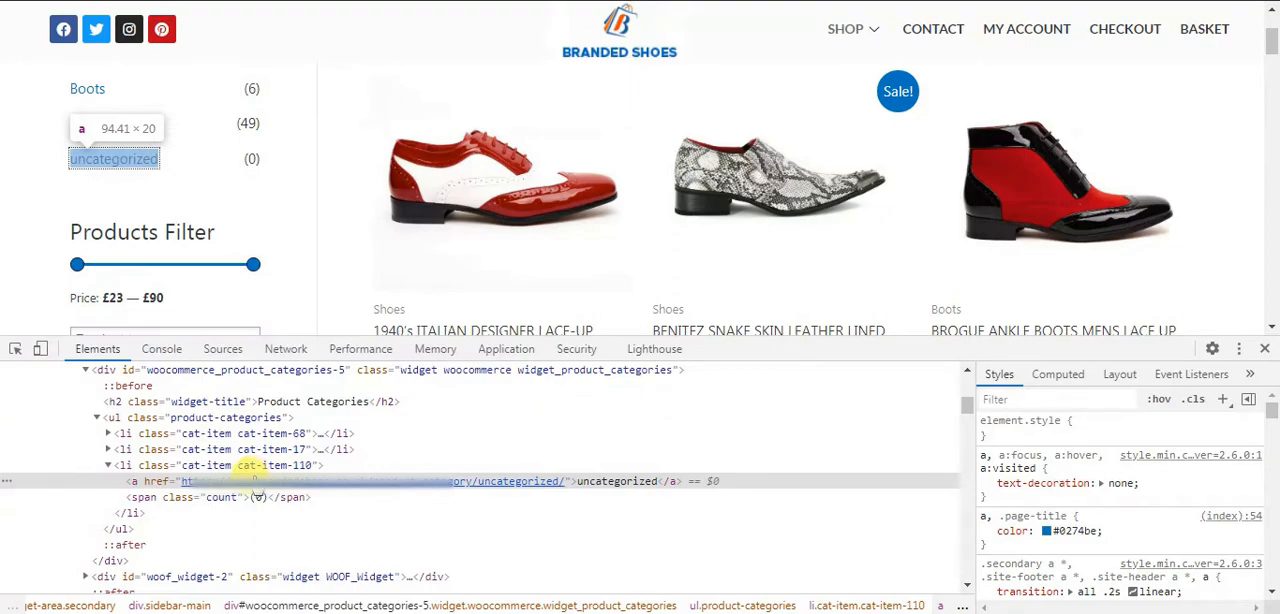
{"action": "left_click", "coordinate": [113, 158]}
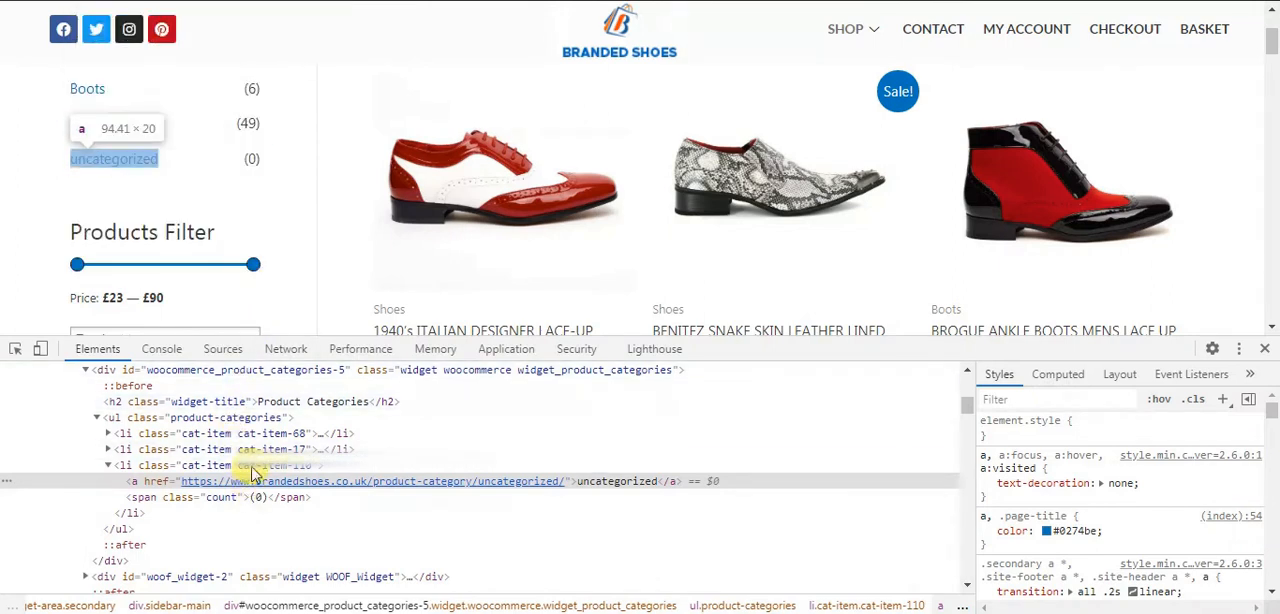
{"action": "mouse_move", "coordinate": [250, 465]}
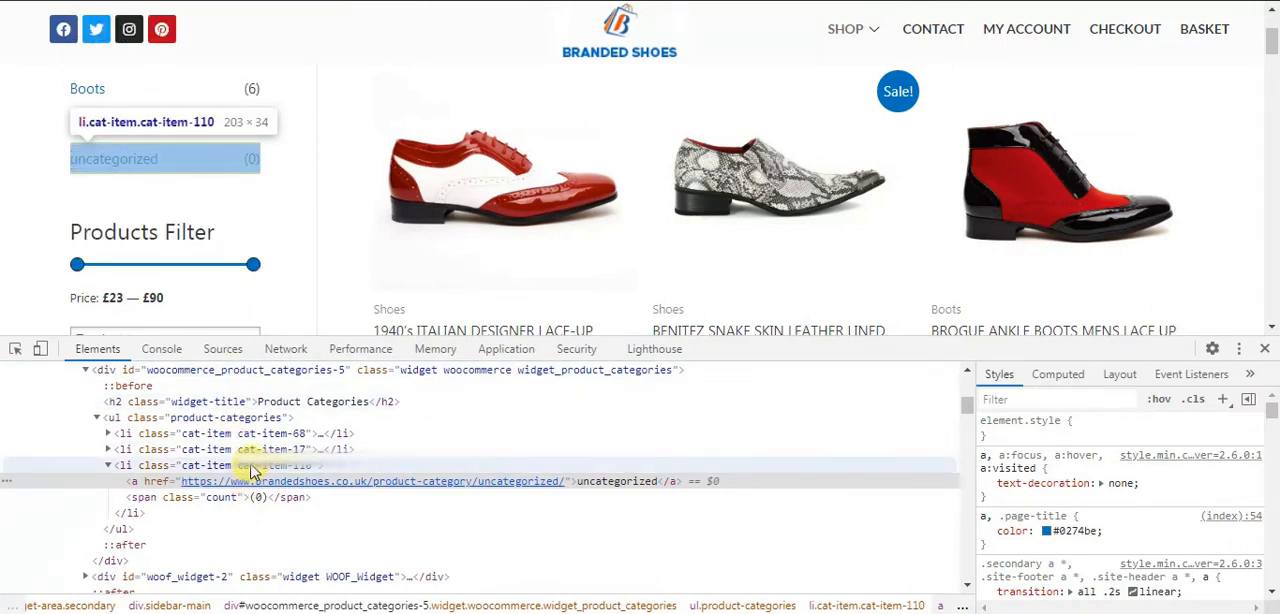
{"action": "left_click", "coordinate": [150, 465]}
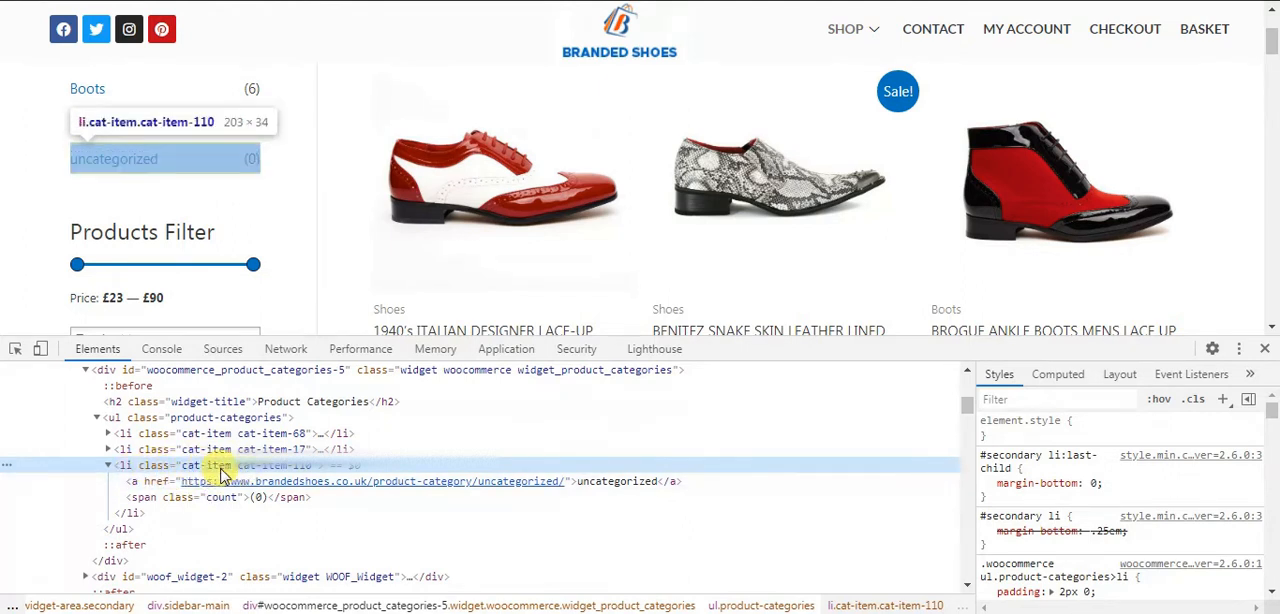
{"action": "mouse_move", "coordinate": [245, 473]}
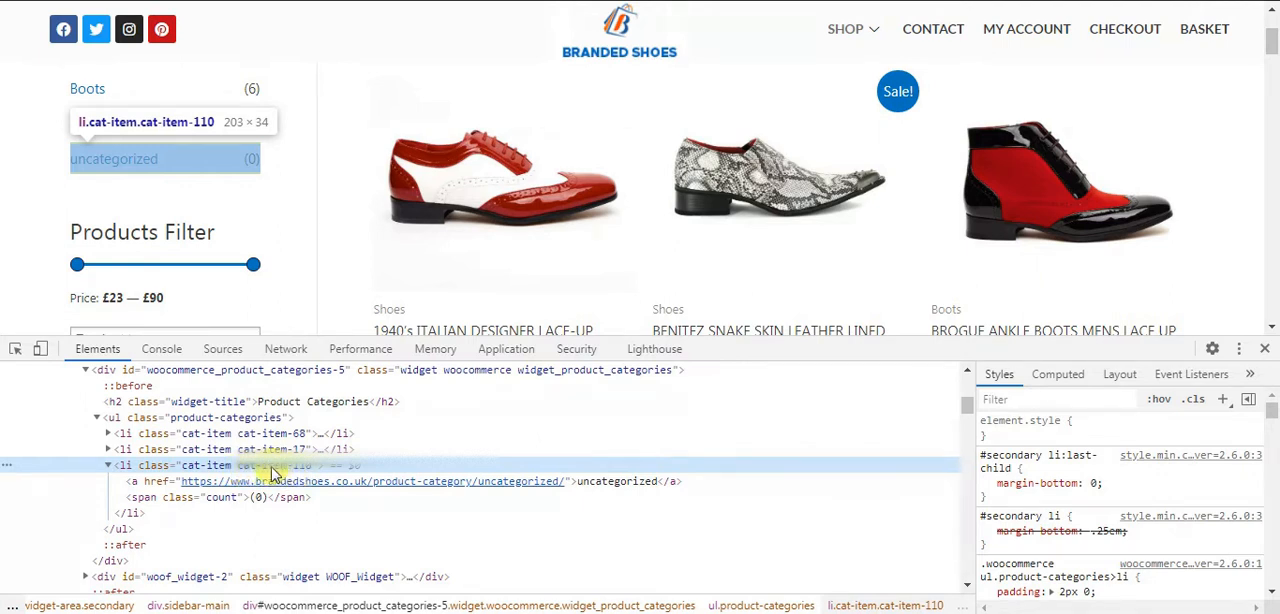
Step: Copy the class name cat-item-110 from the list item's Edit as HTML markup
{"action": "right_click", "coordinate": [270, 465]}
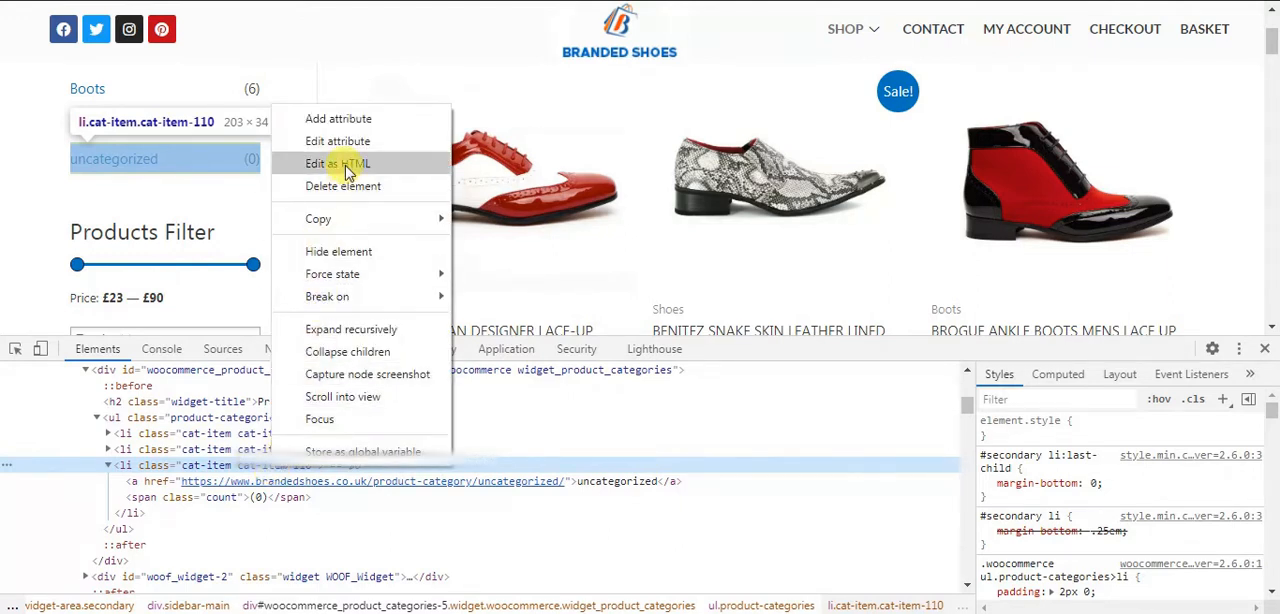
{"action": "left_click", "coordinate": [337, 163]}
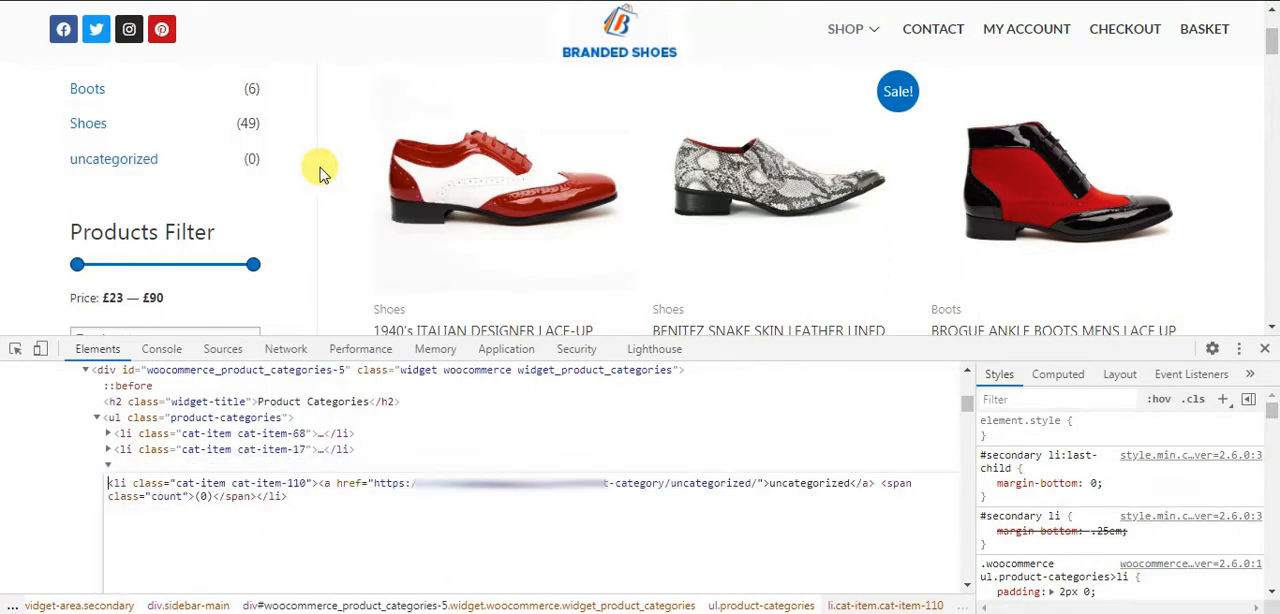
{"action": "mouse_move", "coordinate": [284, 417]}
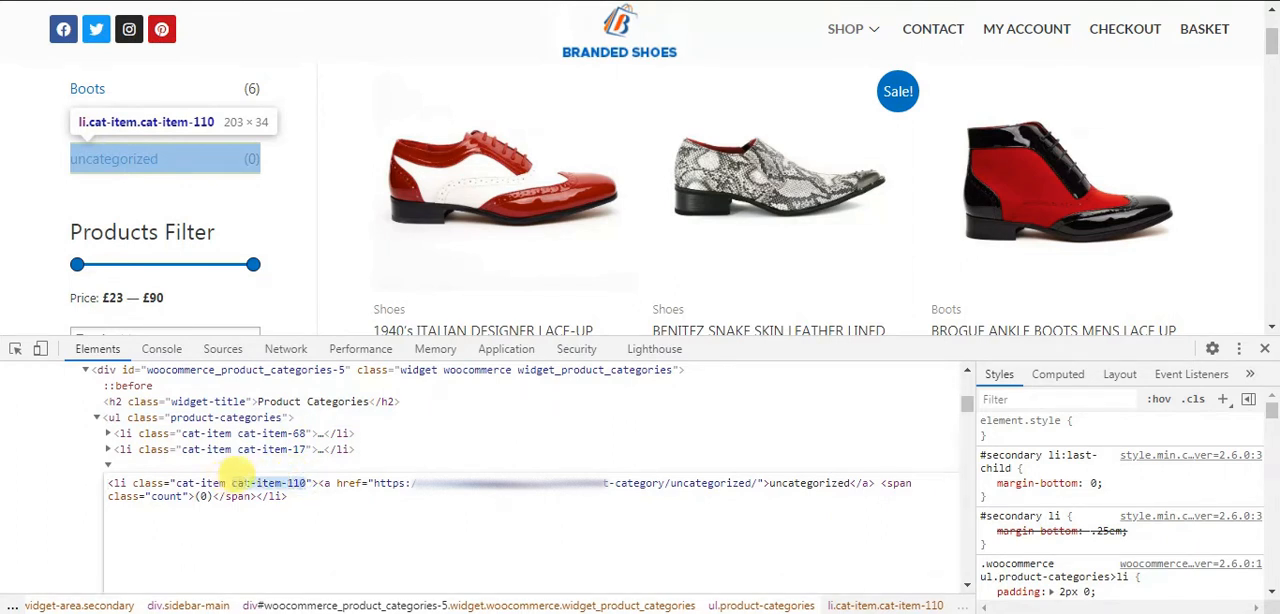
{"action": "right_click", "coordinate": [270, 483]}
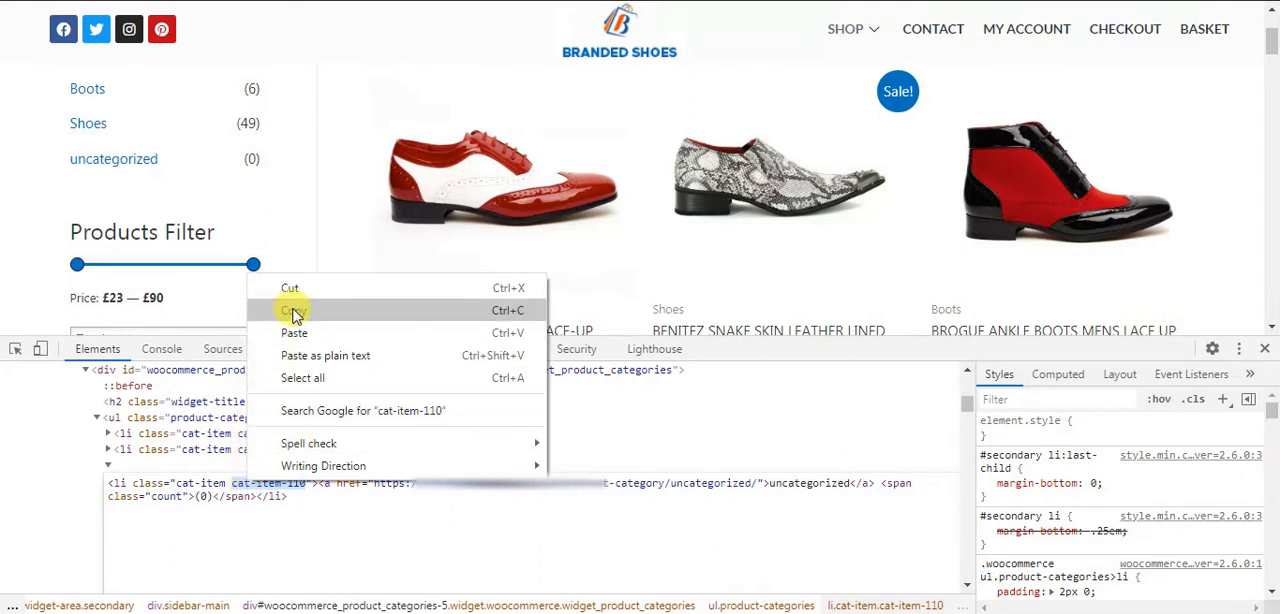
{"action": "left_click", "coordinate": [293, 310]}
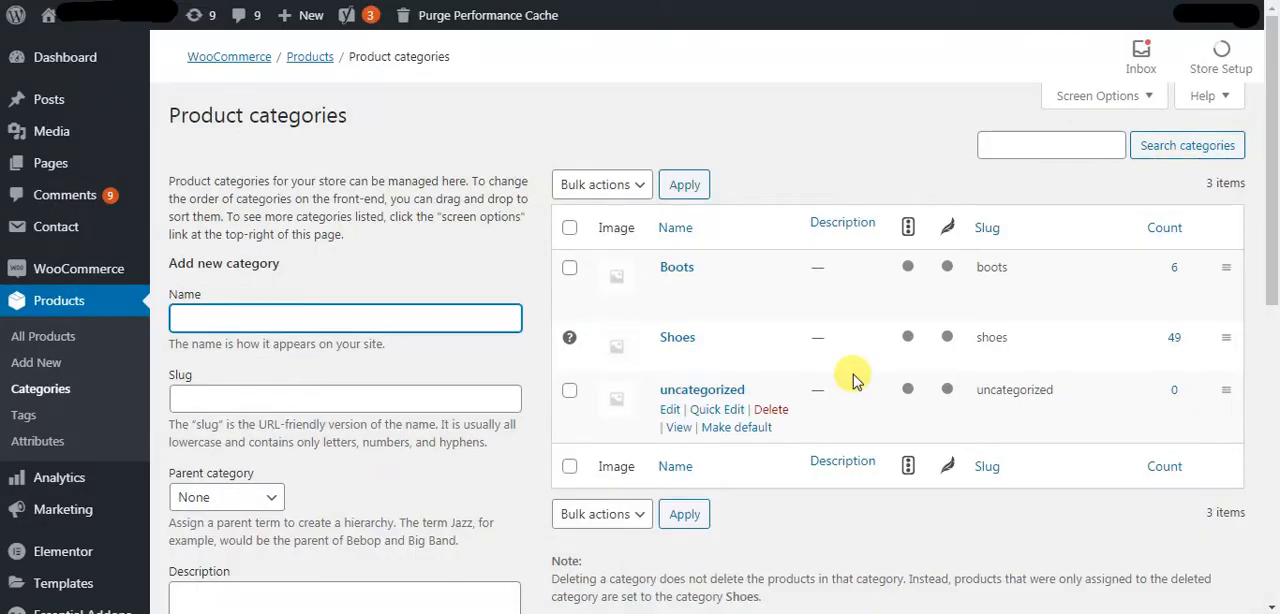
{"action": "mouse_move", "coordinate": [827, 373]}
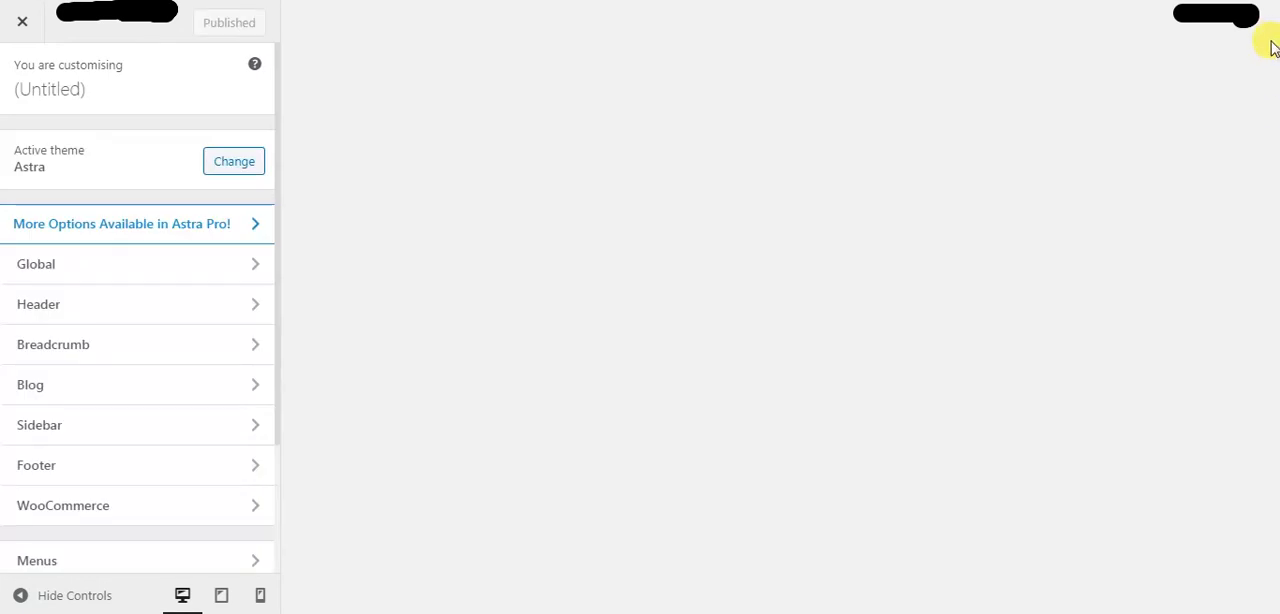
Step: Scroll the Customizer sidebar down to reach the Additional CSS section
{"action": "scroll", "scroll_direction": "down", "scroll_amount": 3}
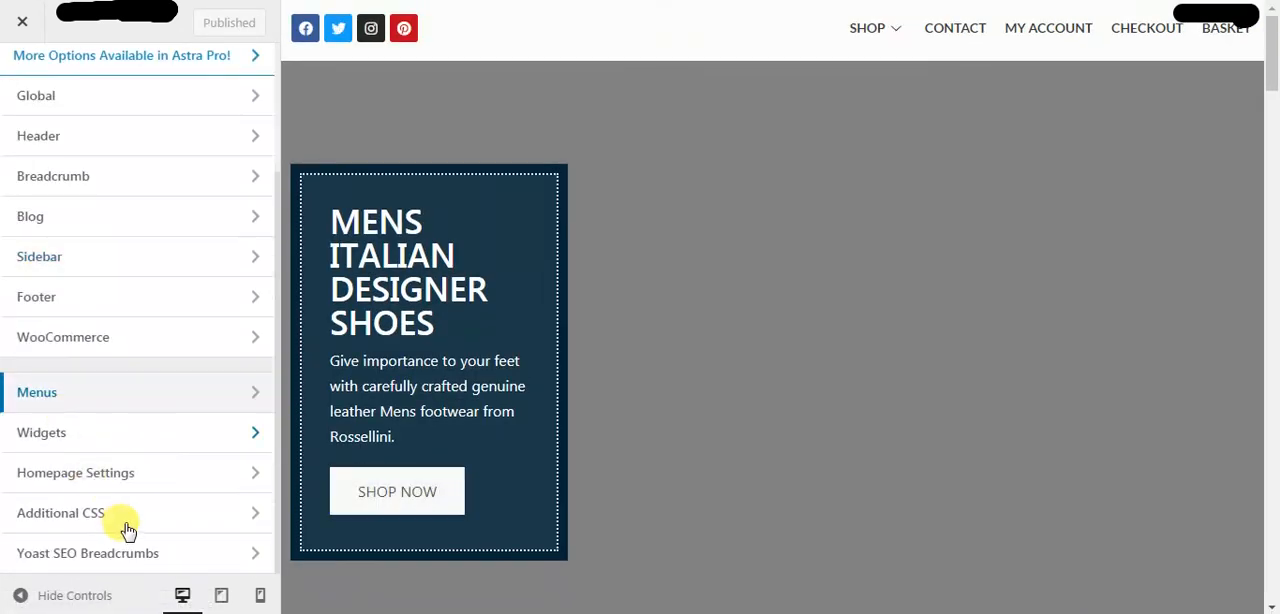
{"action": "left_click", "coordinate": [60, 513]}
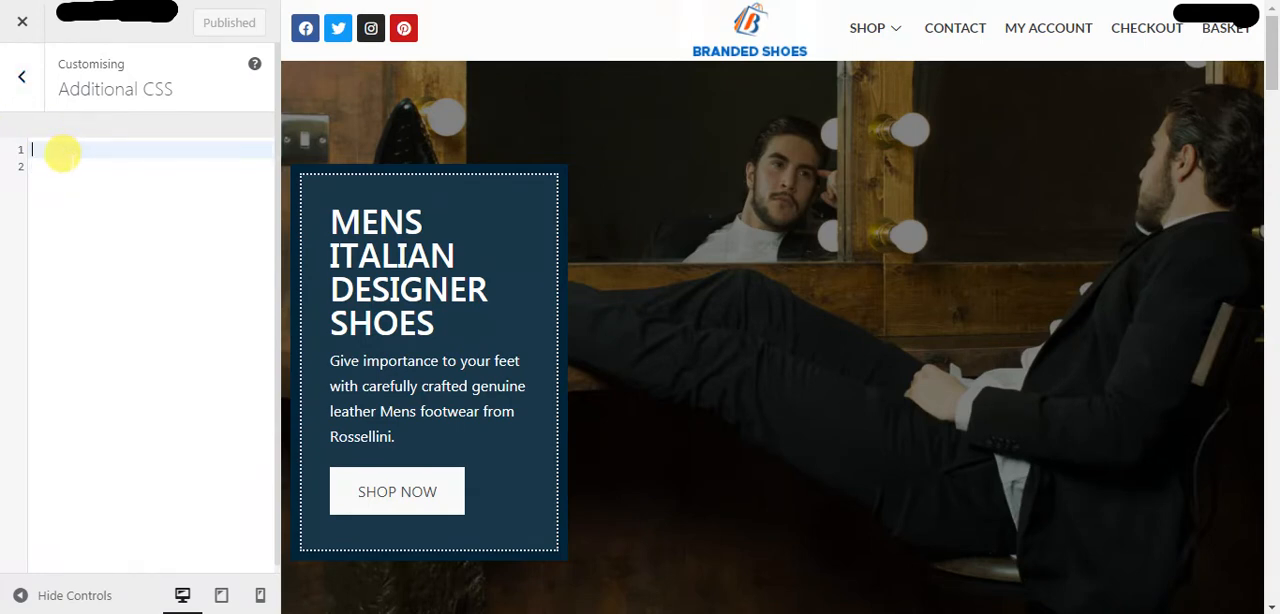
Step: Write the rule .cat-item-110 {display:none} in Additional CSS and publish it
{"action": "type", "text": "cat-item-110"}
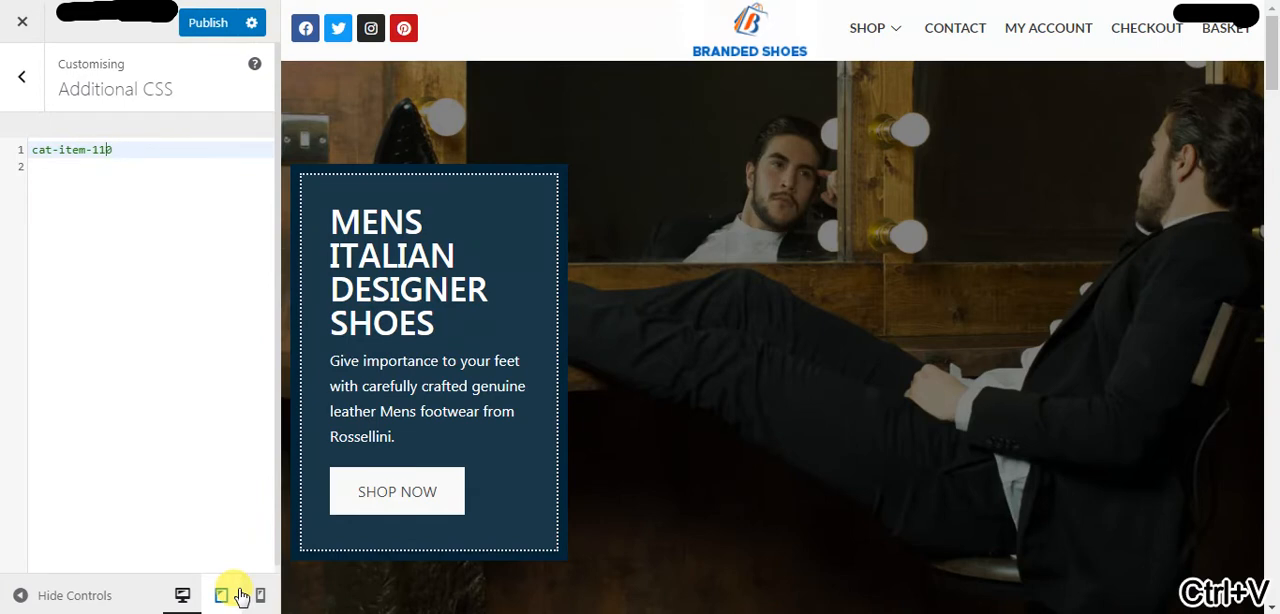
{"action": "type", "text": "0"}
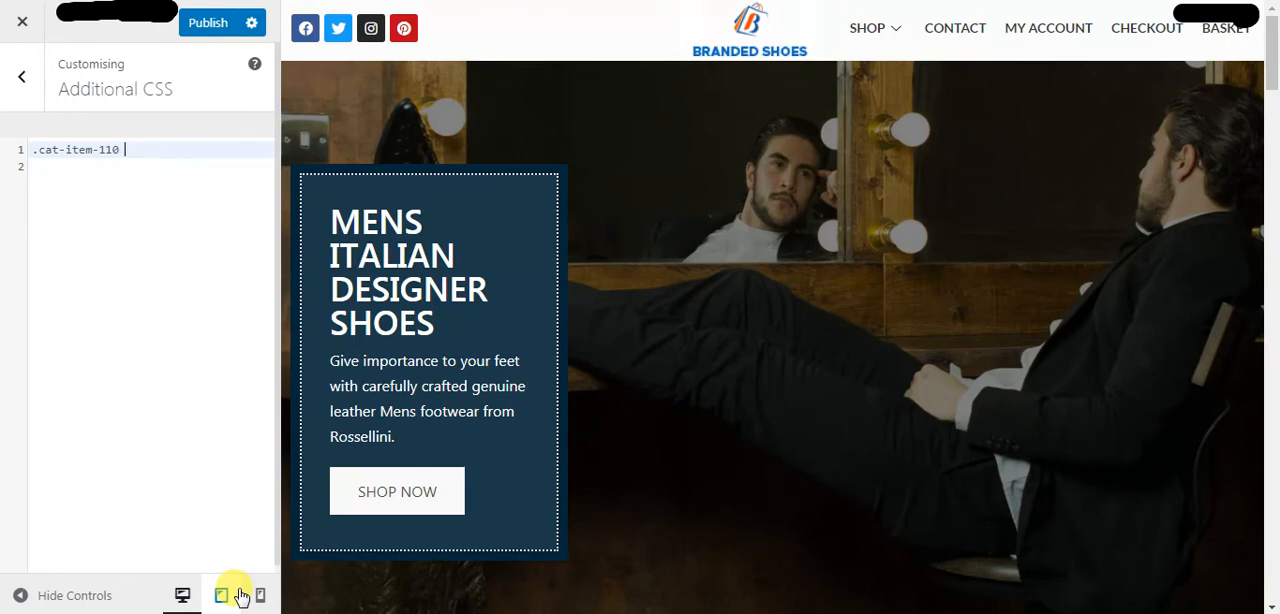
{"action": "type", "text": "{}"}
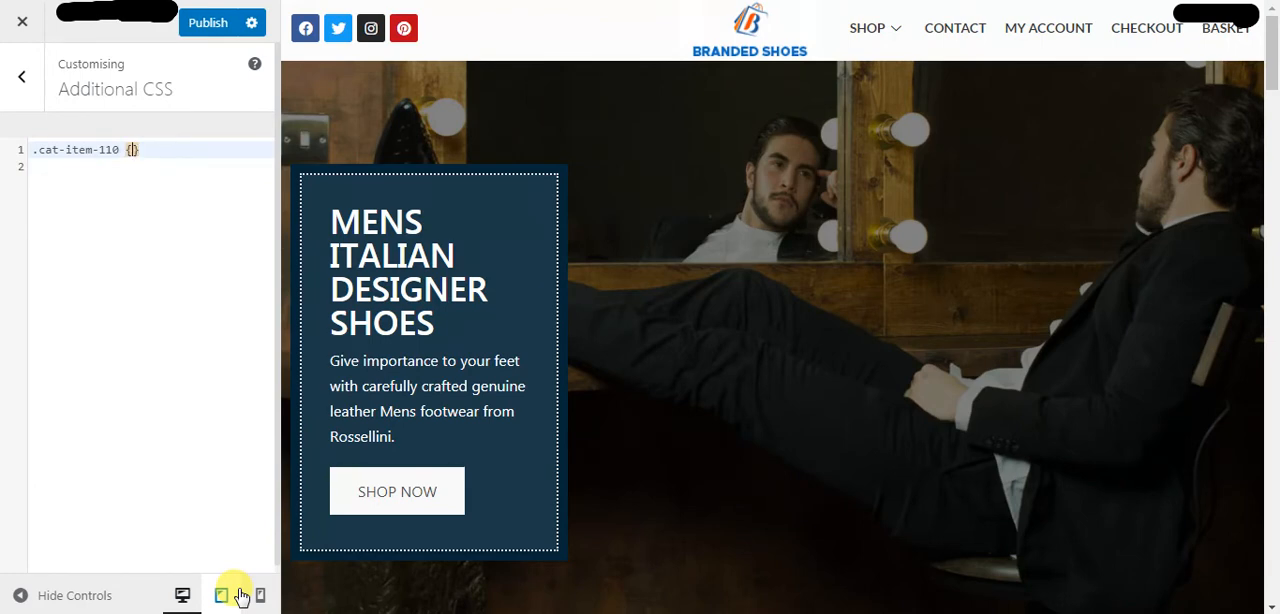
{"action": "type", "text": "d"}
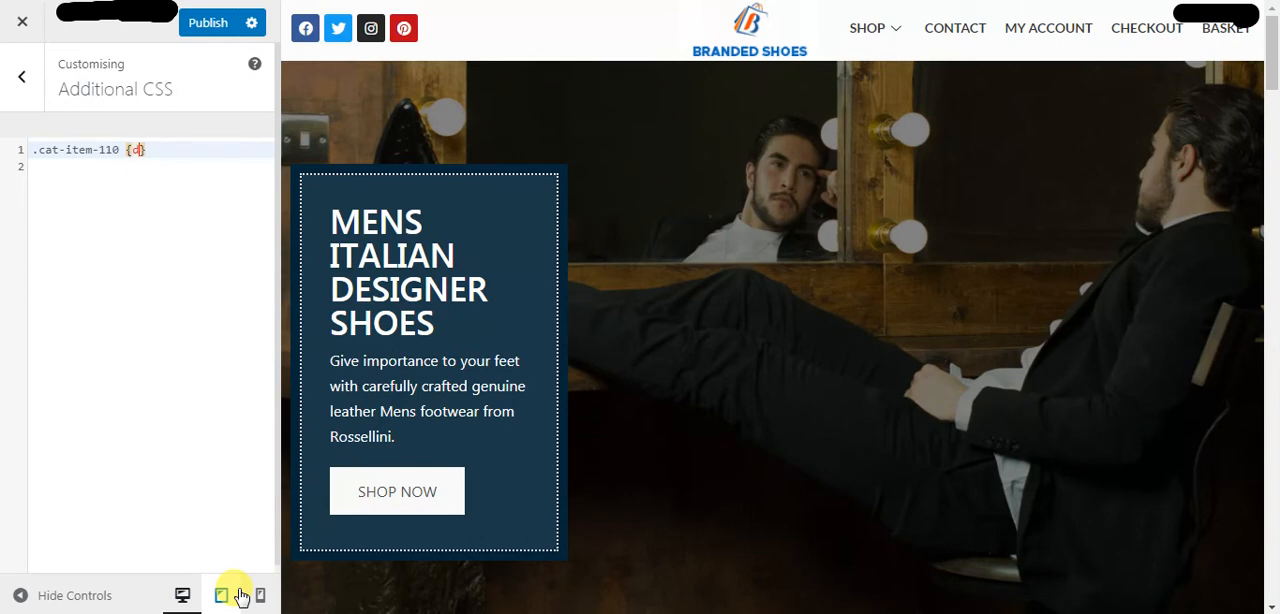
{"action": "type", "text": "isplay"}
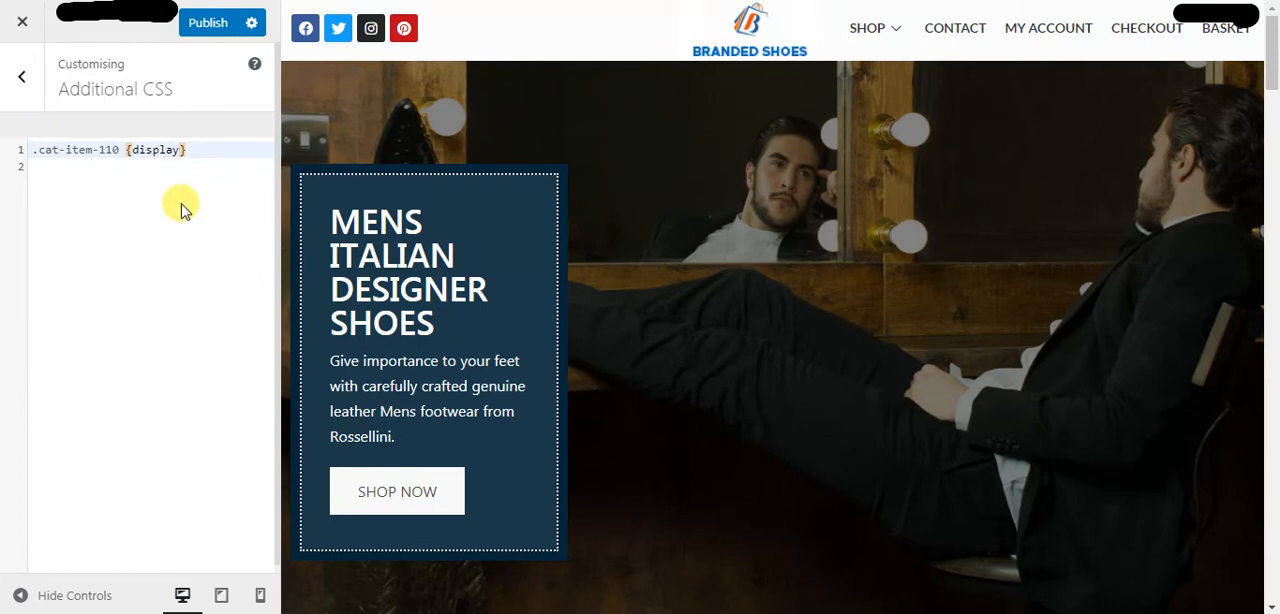
{"action": "type", "text": ":"}
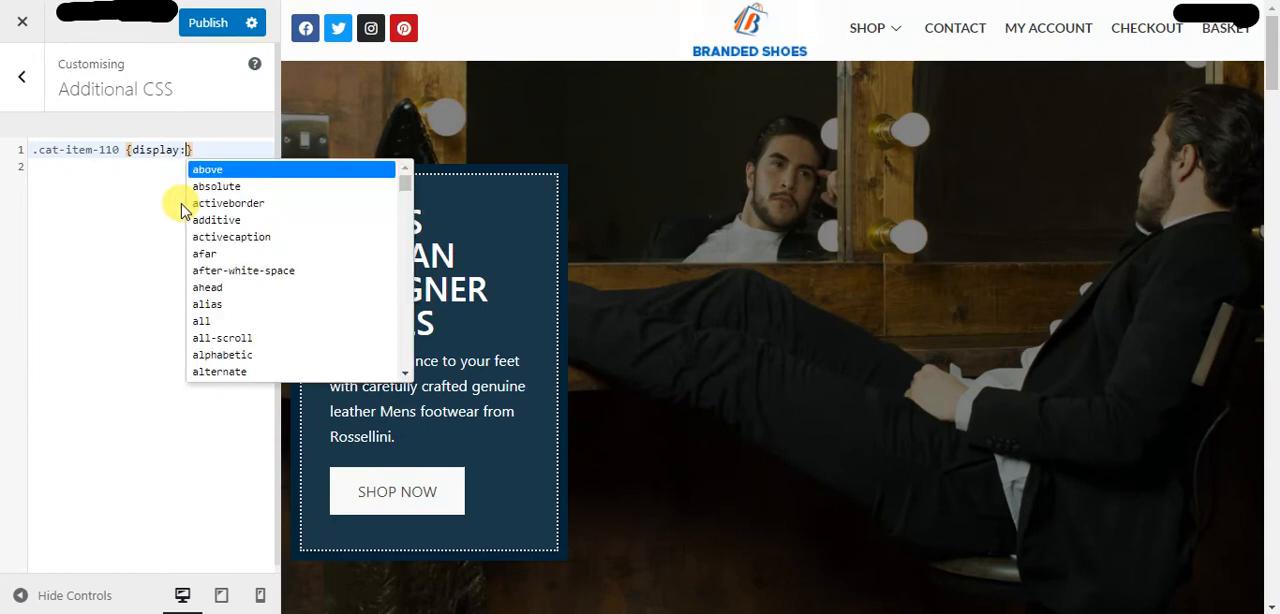
{"action": "type", "text": "none"}
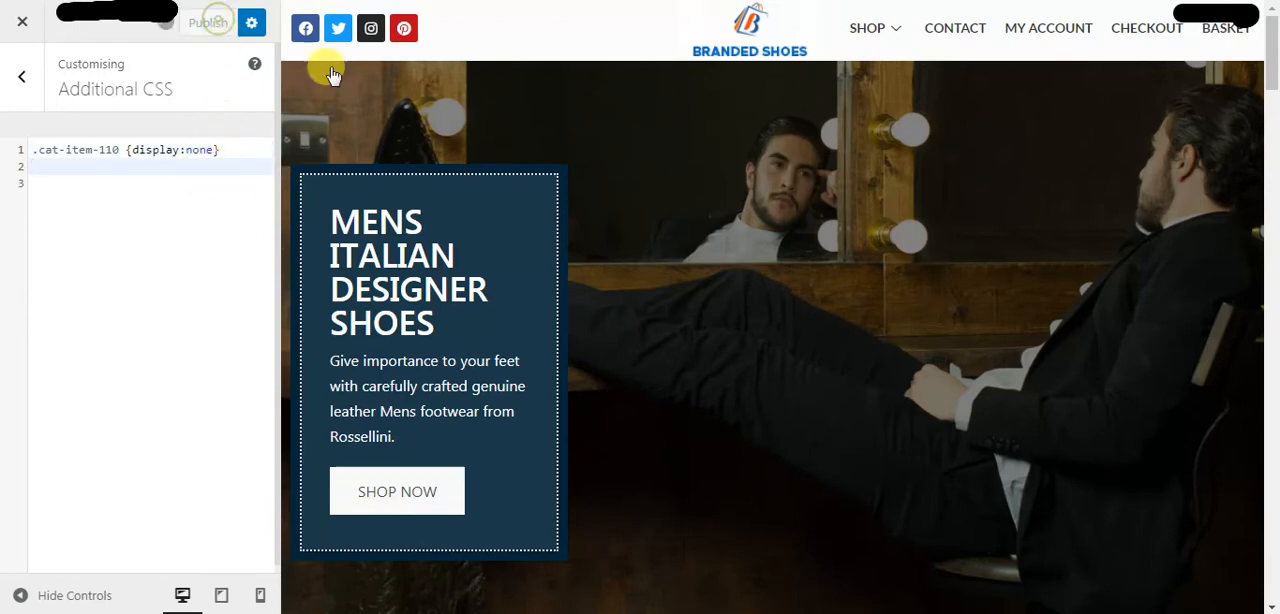
{"action": "left_click", "coordinate": [209, 22]}
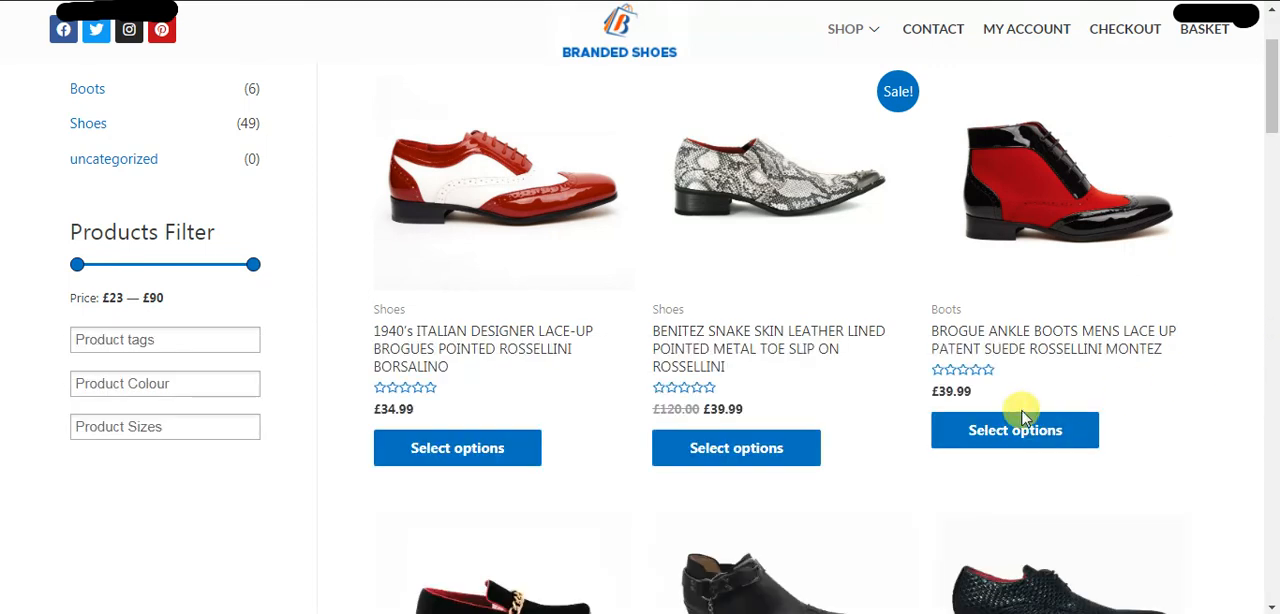
{"action": "mouse_move", "coordinate": [28, 37]}
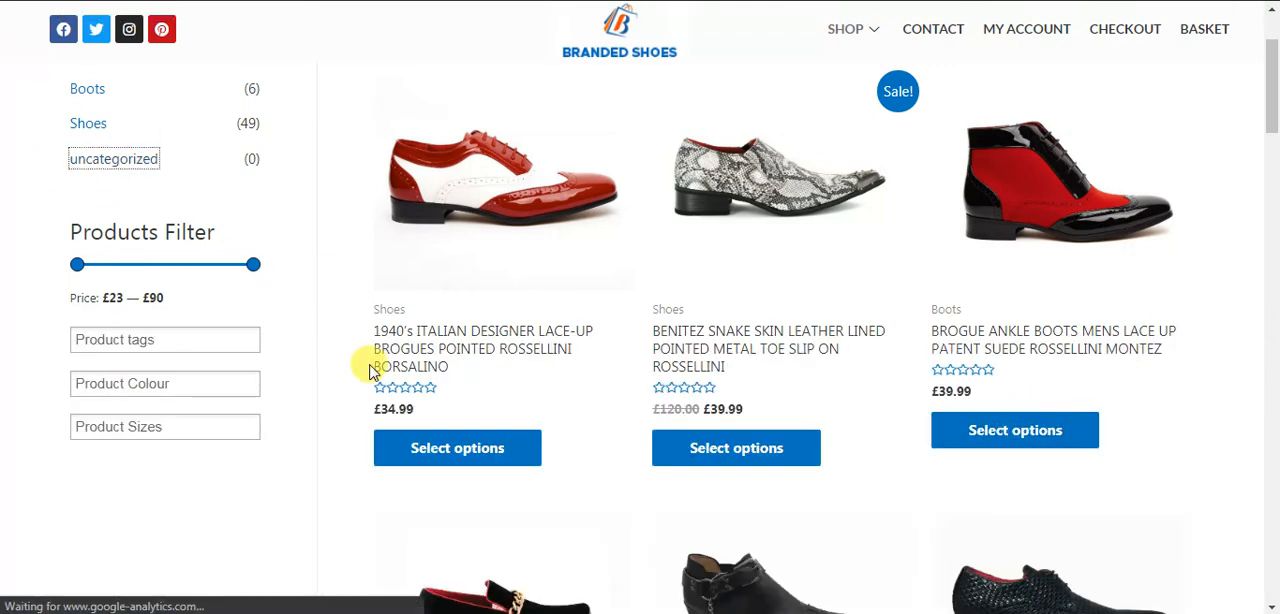
Step: Scroll the refreshed shop page to confirm only Boots (6) and Shoes (49) remain listed
{"action": "scroll", "scroll_direction": "down", "scroll_amount": 3}
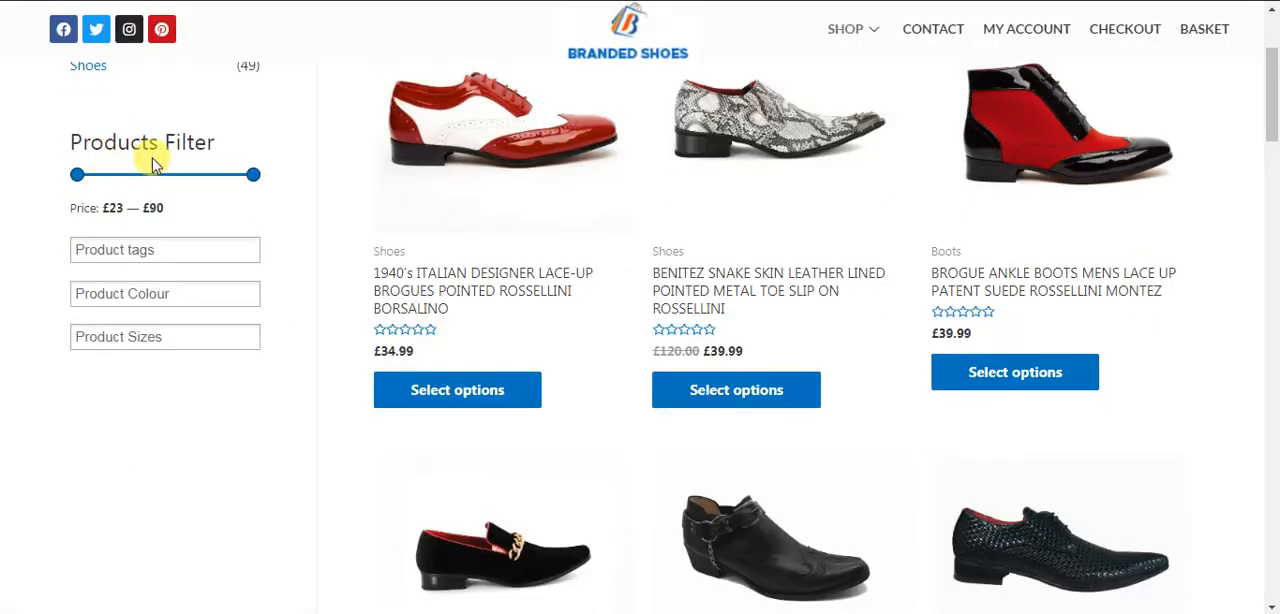
{"action": "scroll", "scroll_direction": "up", "scroll_amount": 3}
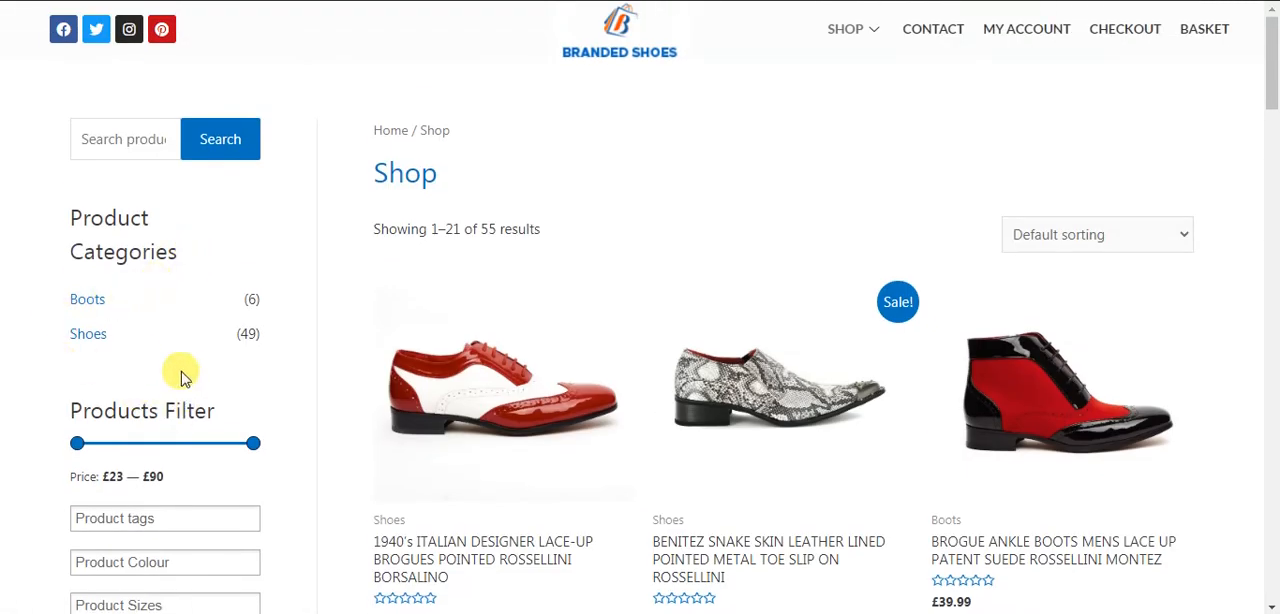
{"action": "mouse_move", "coordinate": [380, 412]}
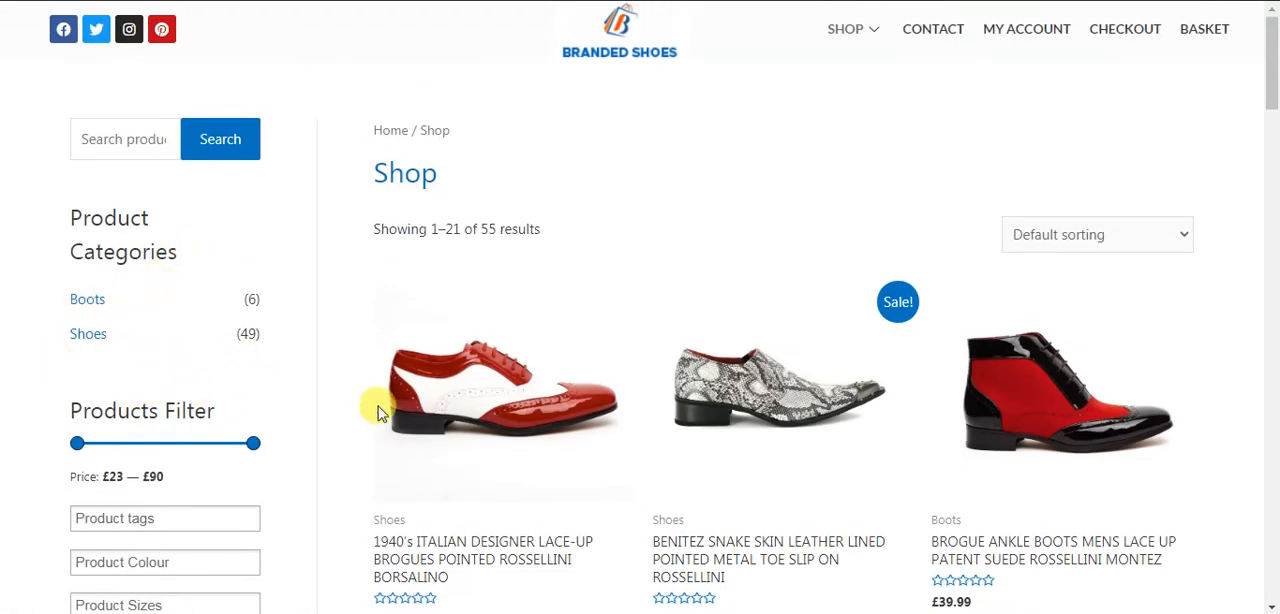
{"action": "mouse_move", "coordinate": [200, 355]}
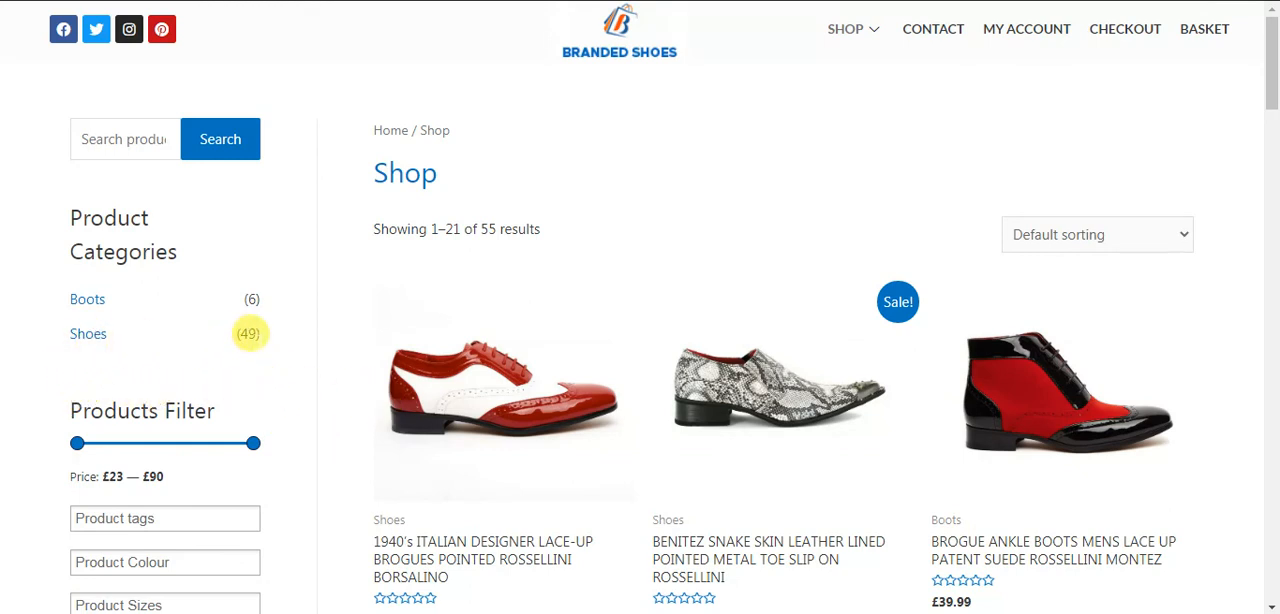
{"action": "mouse_move", "coordinate": [219, 393]}
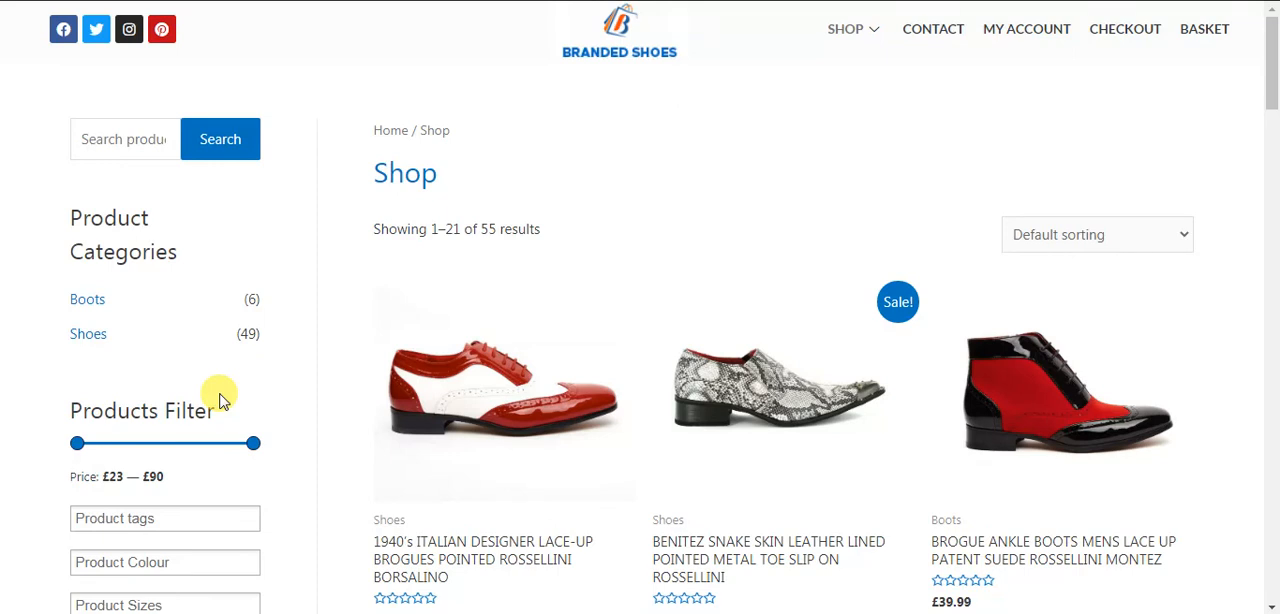